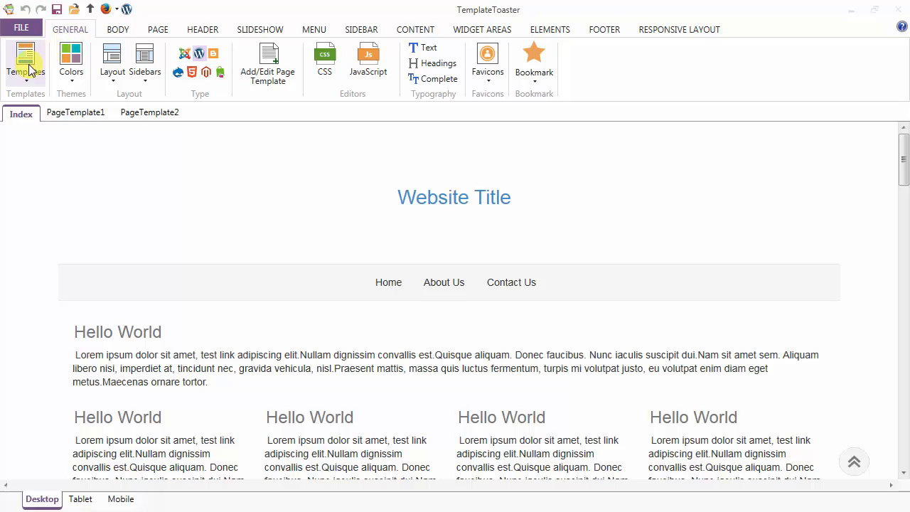
- Apply the Big Pictures sample template and reopen the Sample Templates gallery
left_click(25, 60)
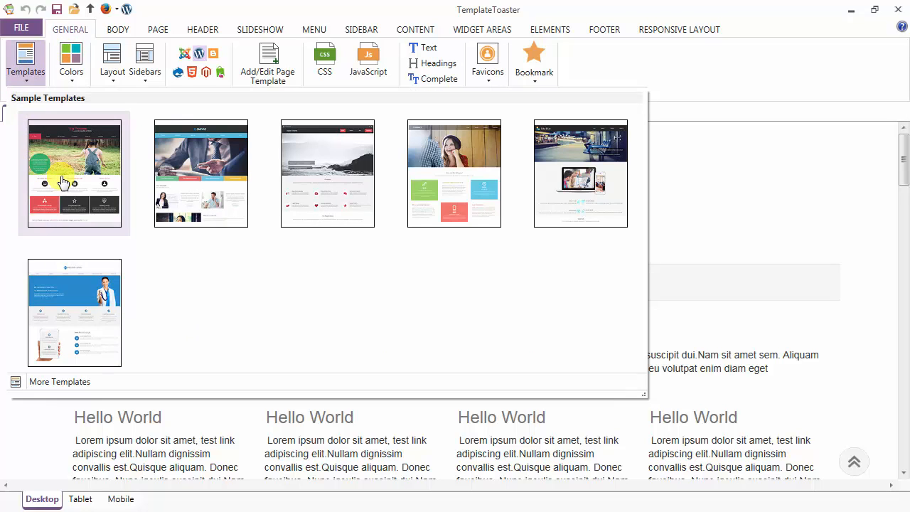
left_click(74, 174)
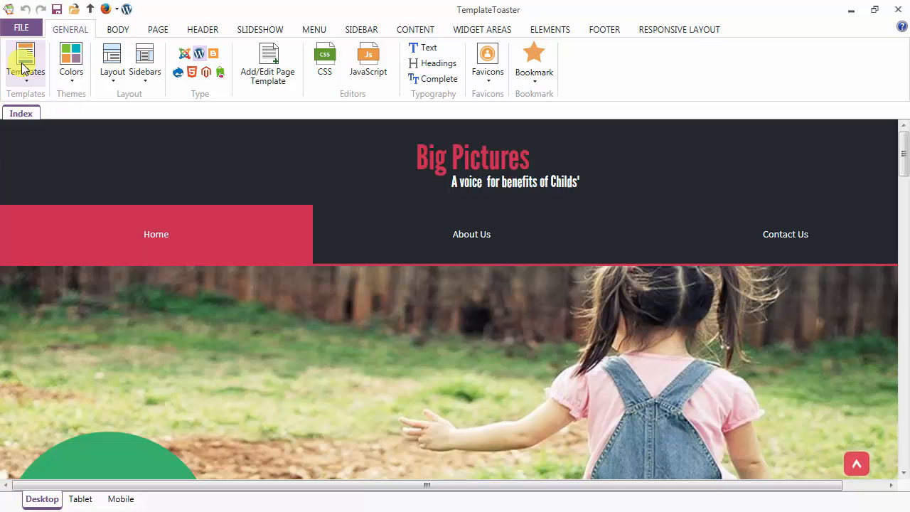
left_click(26, 60)
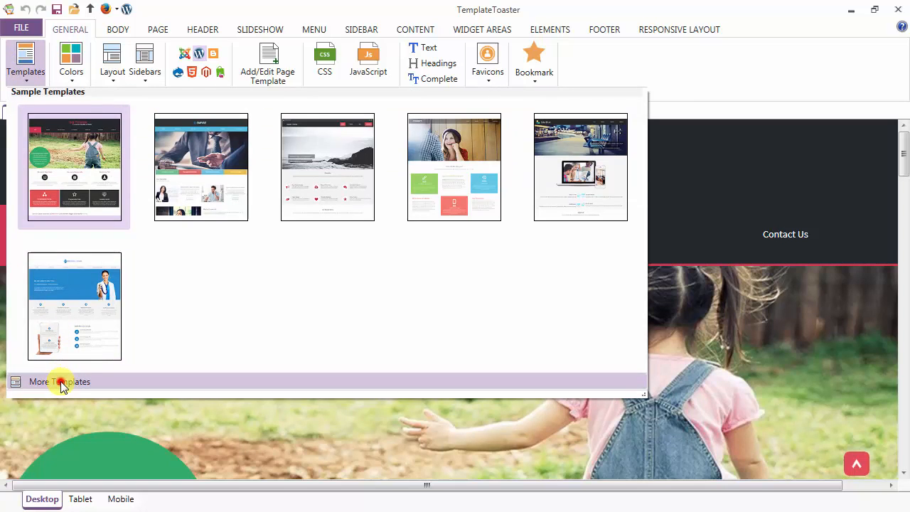
- Apply the Onassis template from the More Templates collection and close the collection
left_click(60, 382)
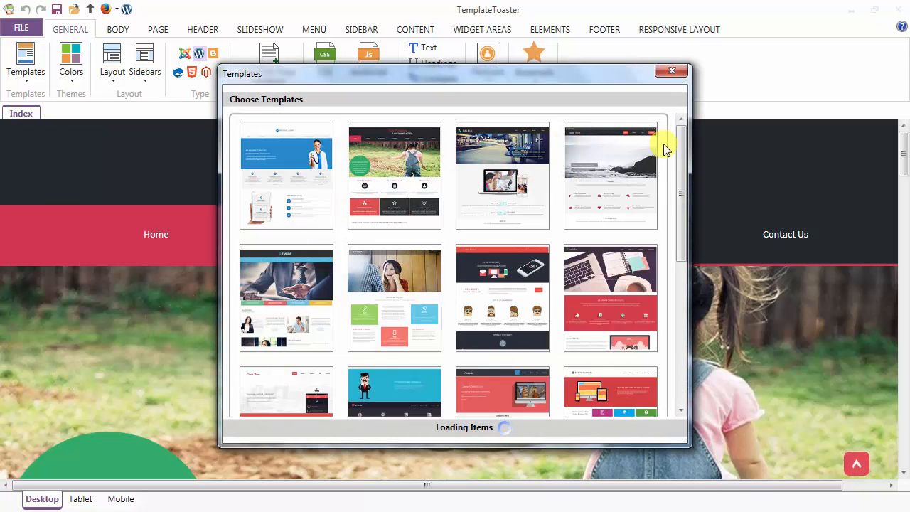
scroll("down", 3)
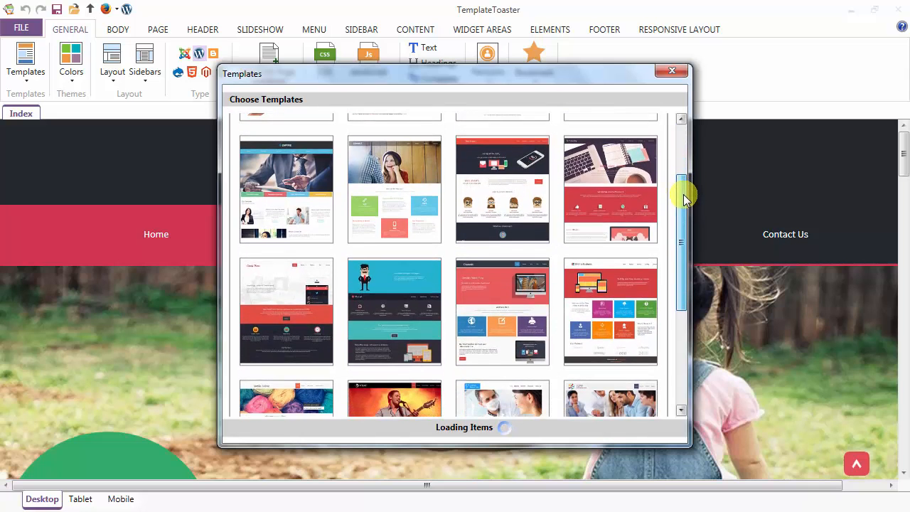
scroll("down", 3)
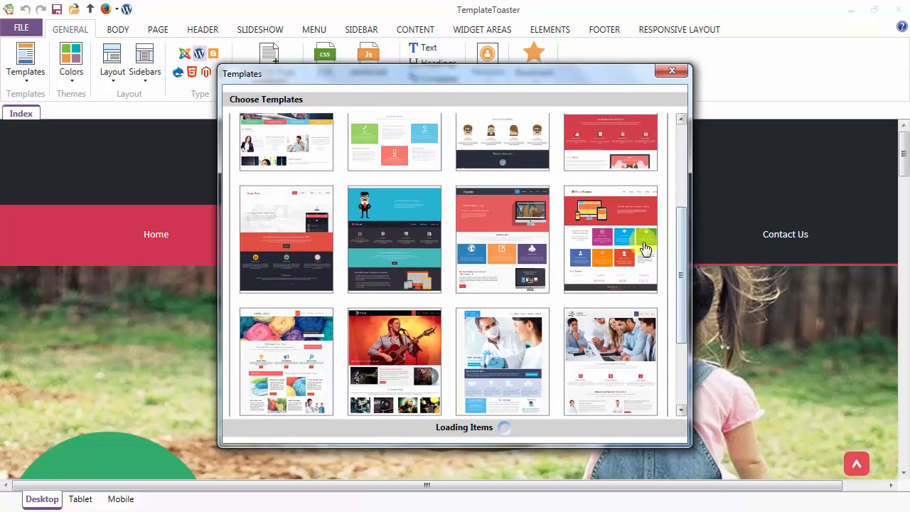
mouse_move(521, 238)
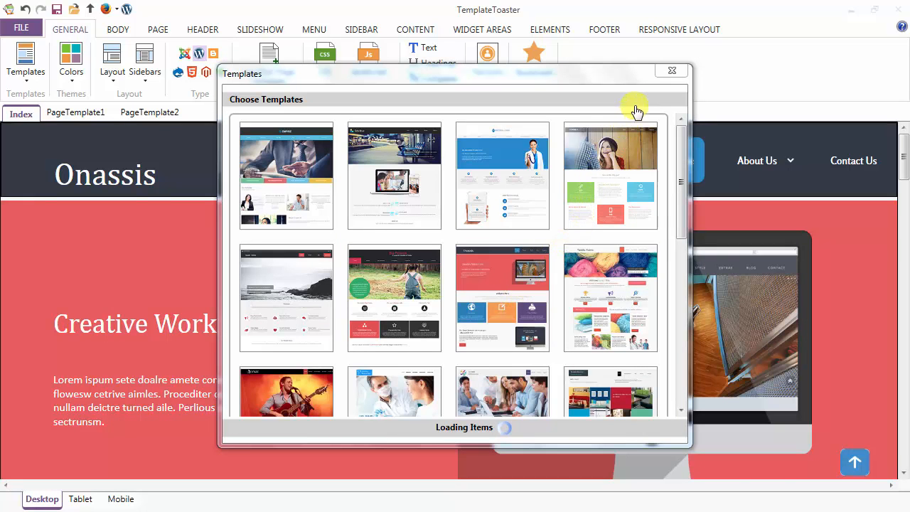
mouse_move(664, 76)
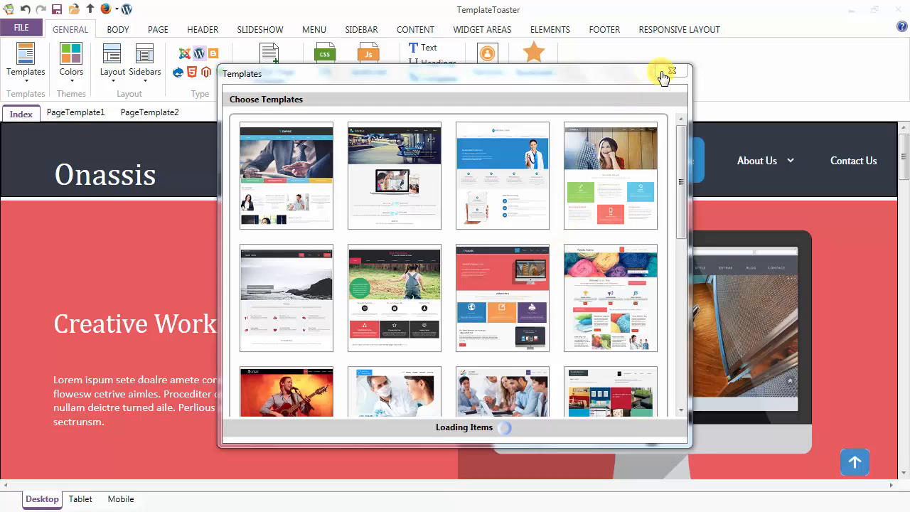
left_click(671, 72)
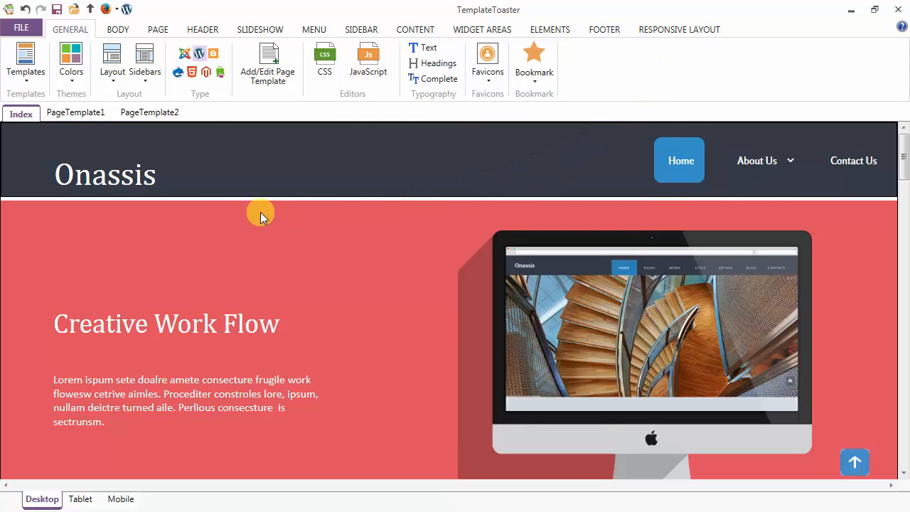
mouse_move(71, 63)
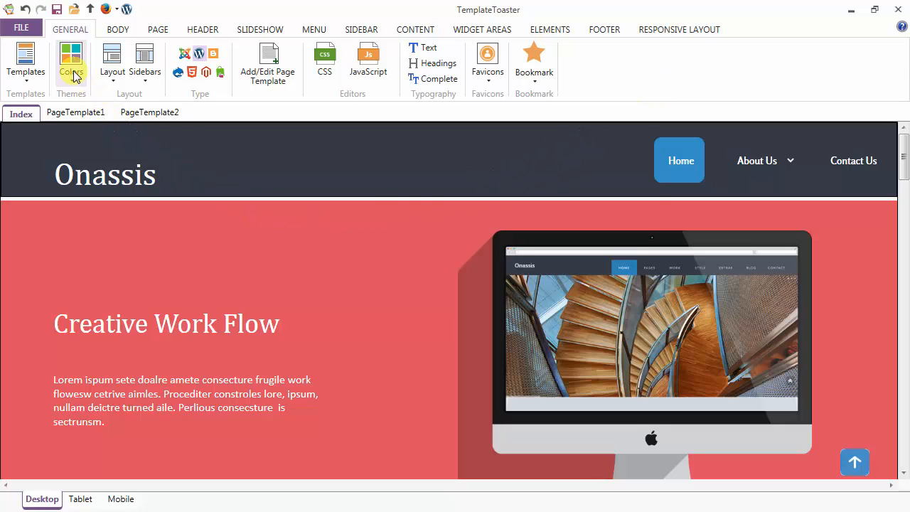
- Save a custom colour scheme 'myscheme' with a cyan primary colour and check User Schemes
left_click(71, 57)
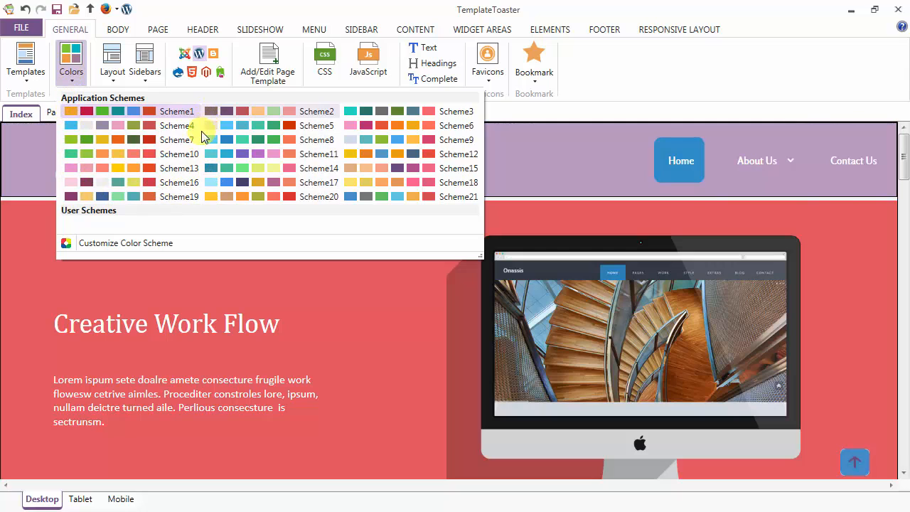
left_click(125, 242)
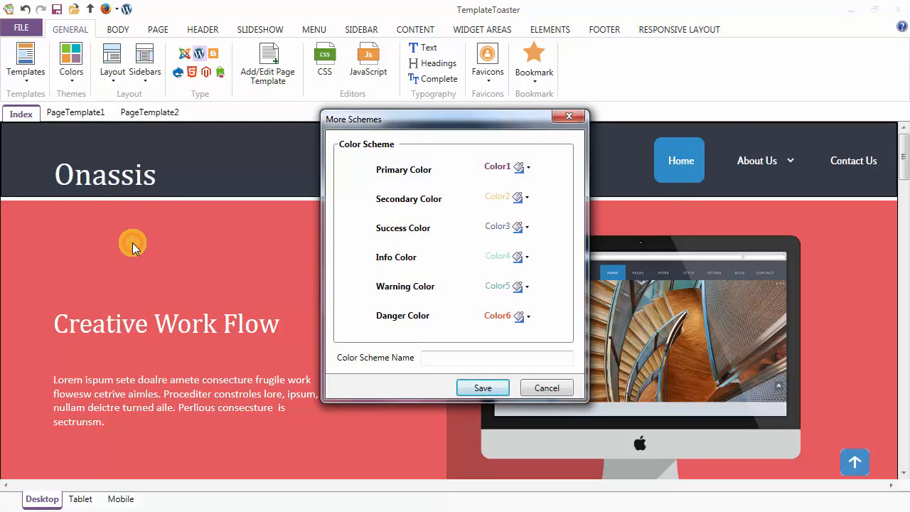
mouse_move(150, 233)
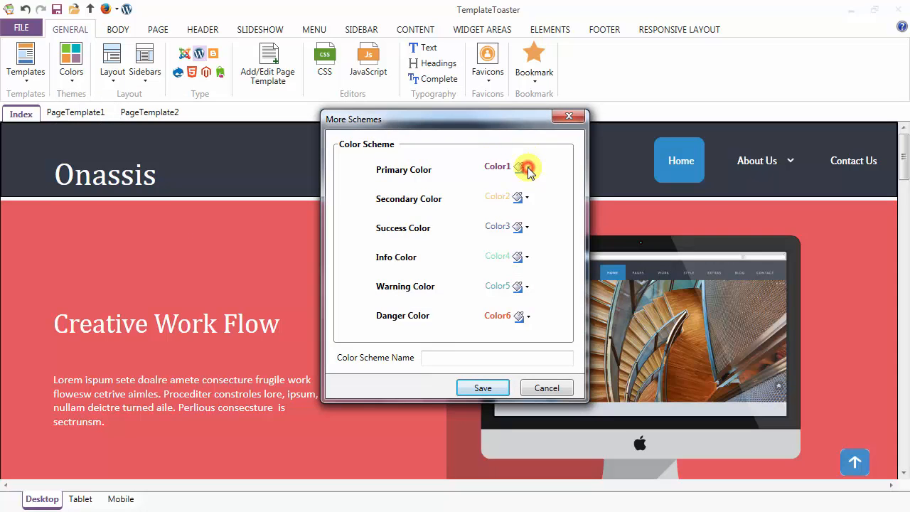
left_click(526, 168)
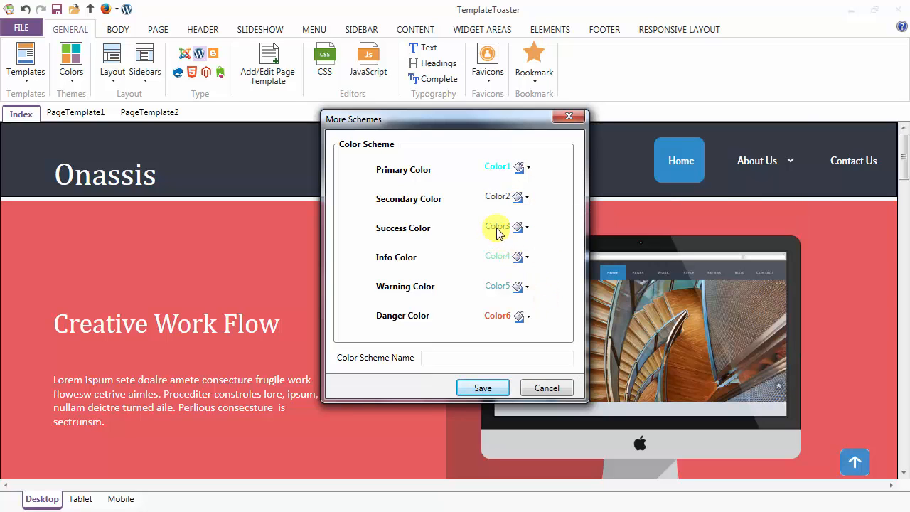
mouse_move(501, 292)
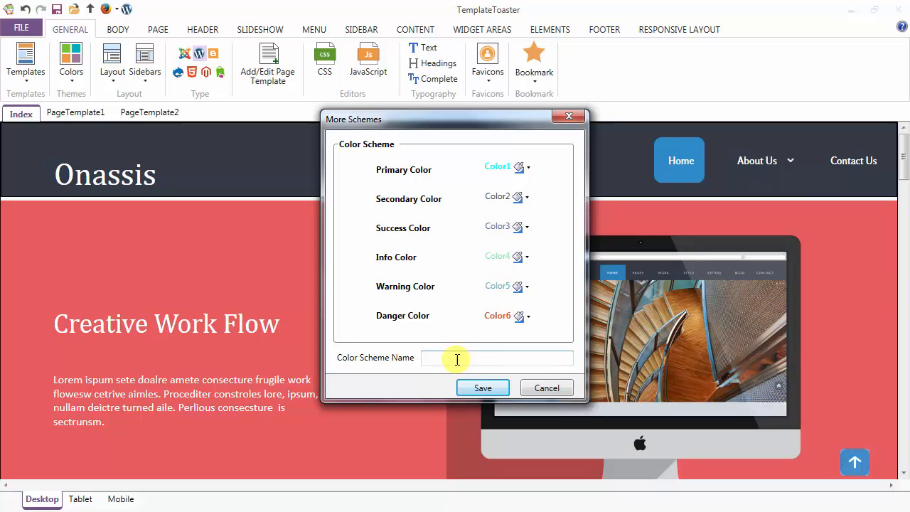
type("mys")
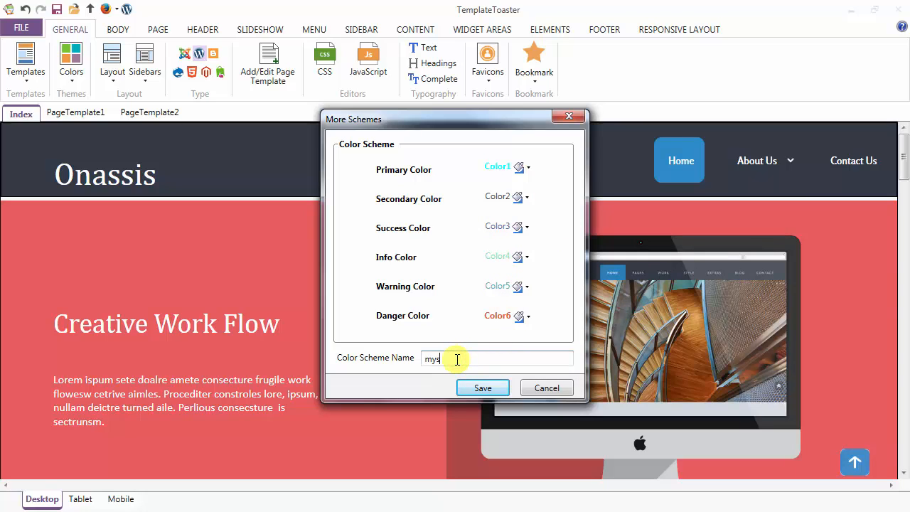
type("cheme")
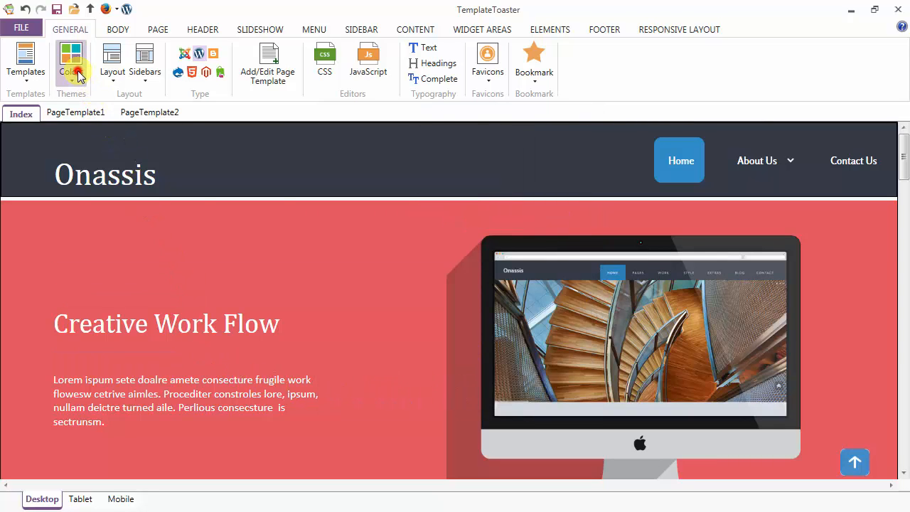
left_click(71, 55)
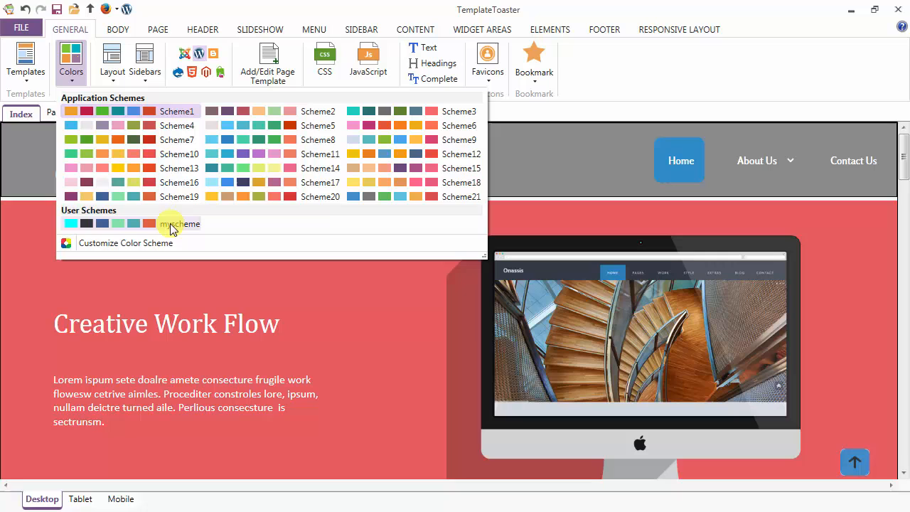
mouse_move(188, 231)
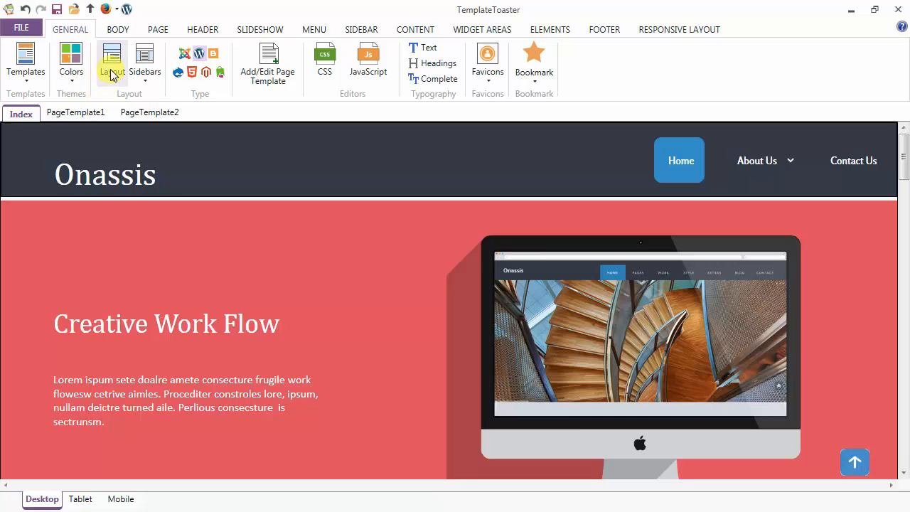
left_click(111, 60)
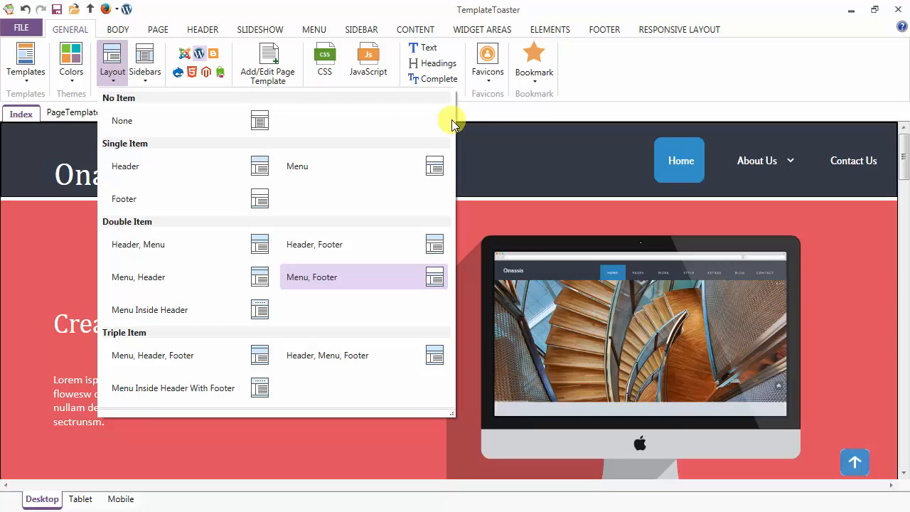
mouse_move(450, 123)
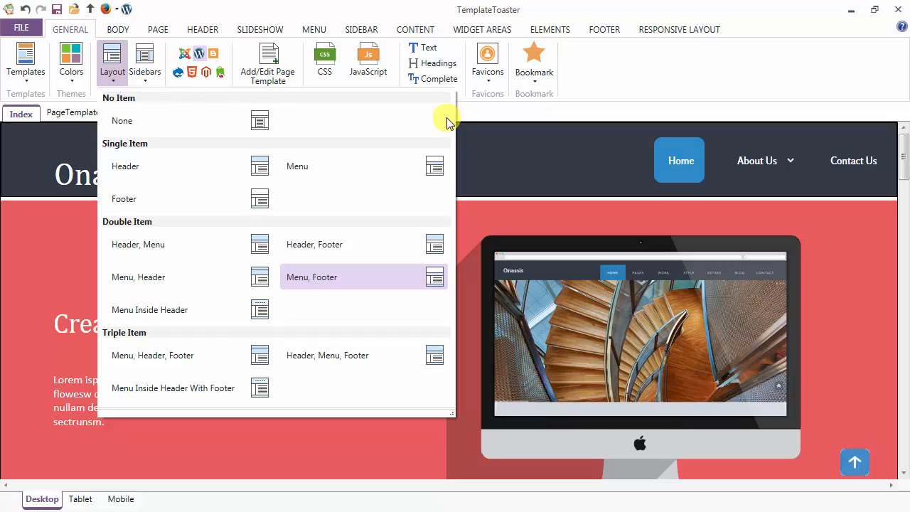
mouse_move(455, 174)
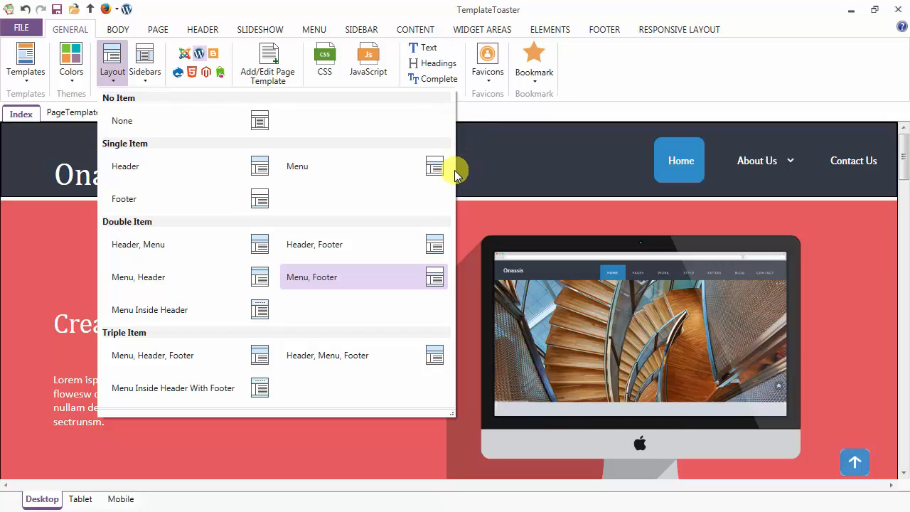
mouse_move(469, 249)
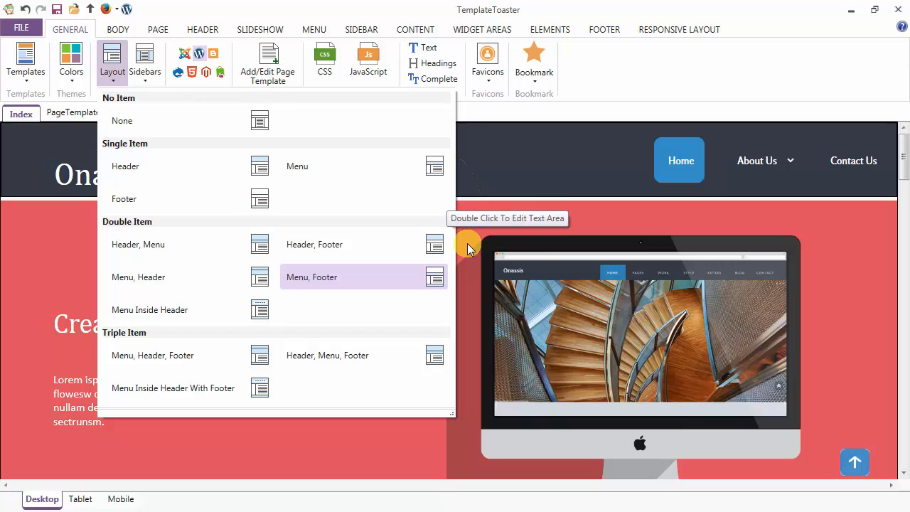
mouse_move(457, 254)
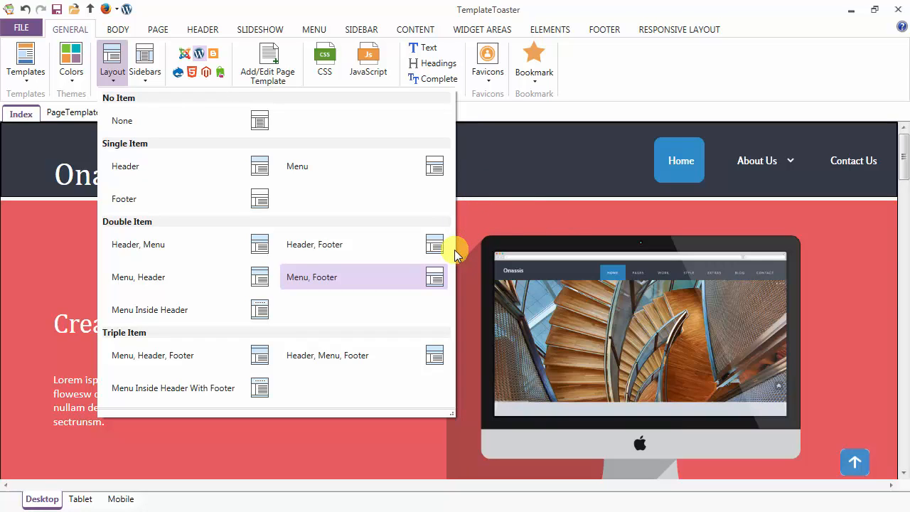
mouse_move(485, 322)
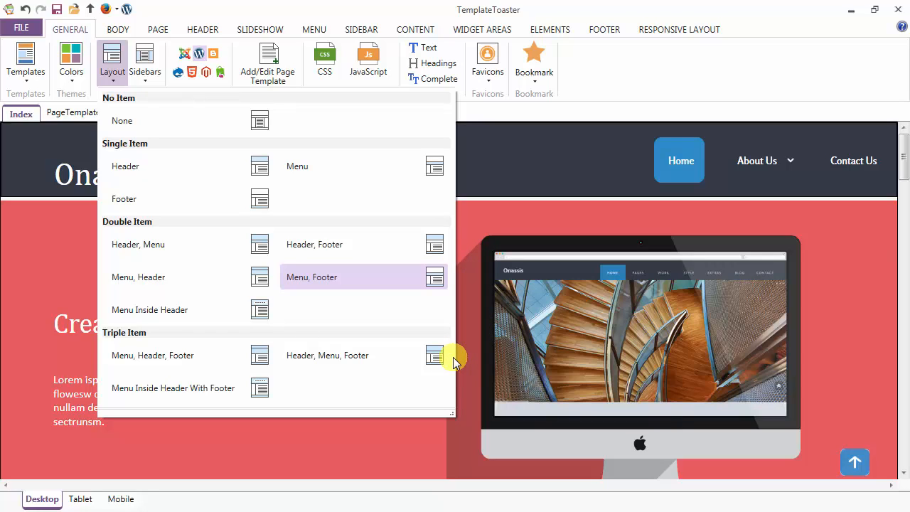
mouse_move(467, 102)
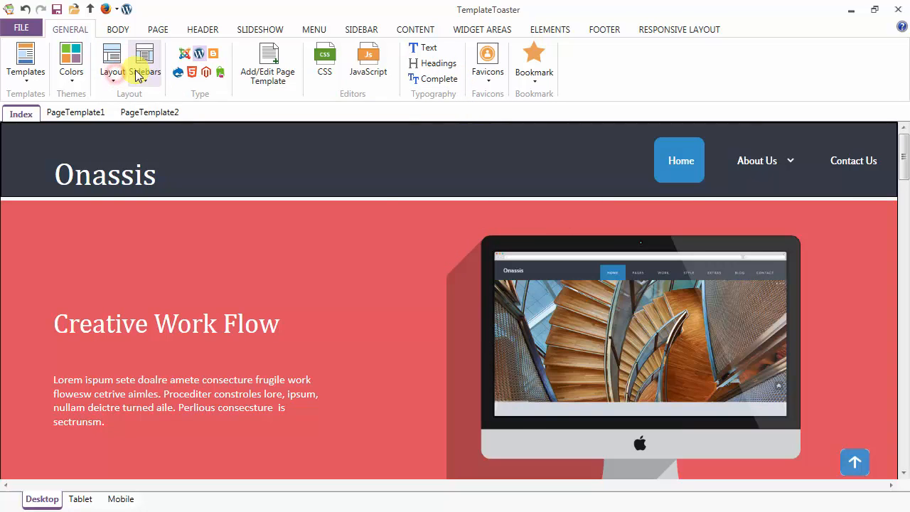
left_click(145, 64)
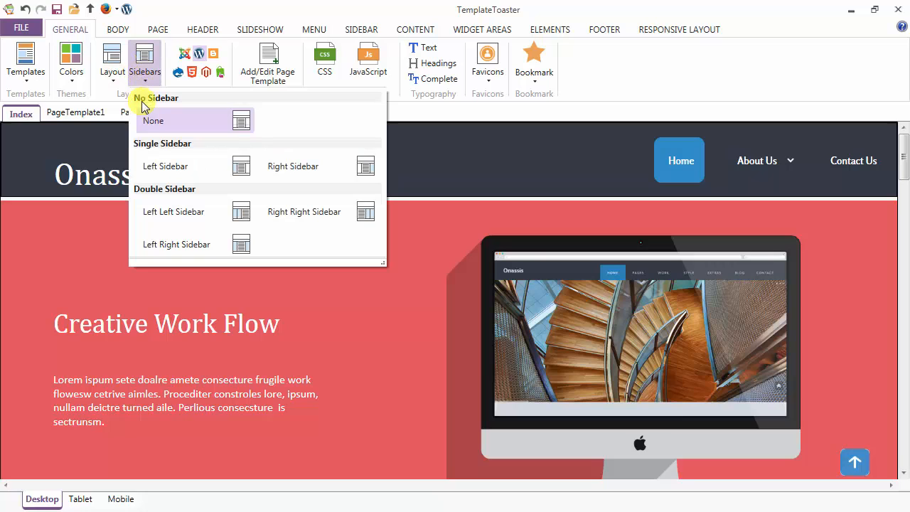
mouse_move(150, 196)
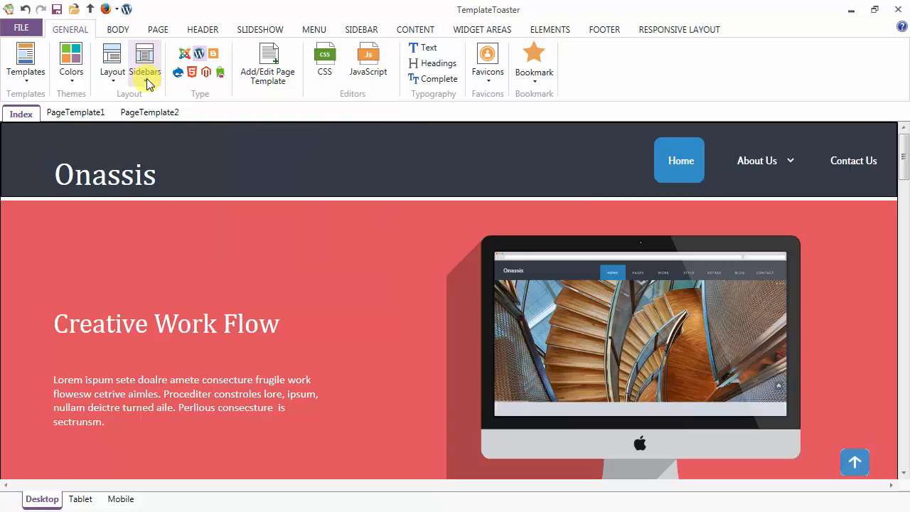
mouse_move(182, 57)
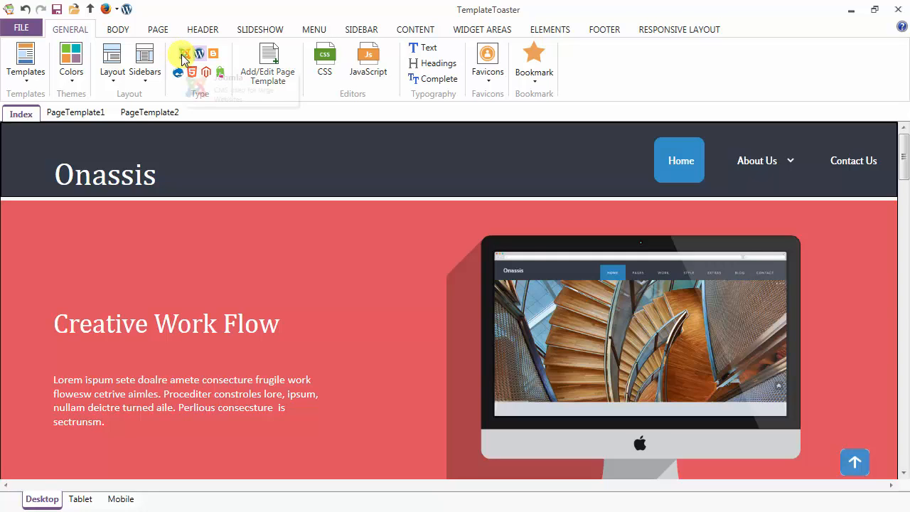
mouse_move(213, 54)
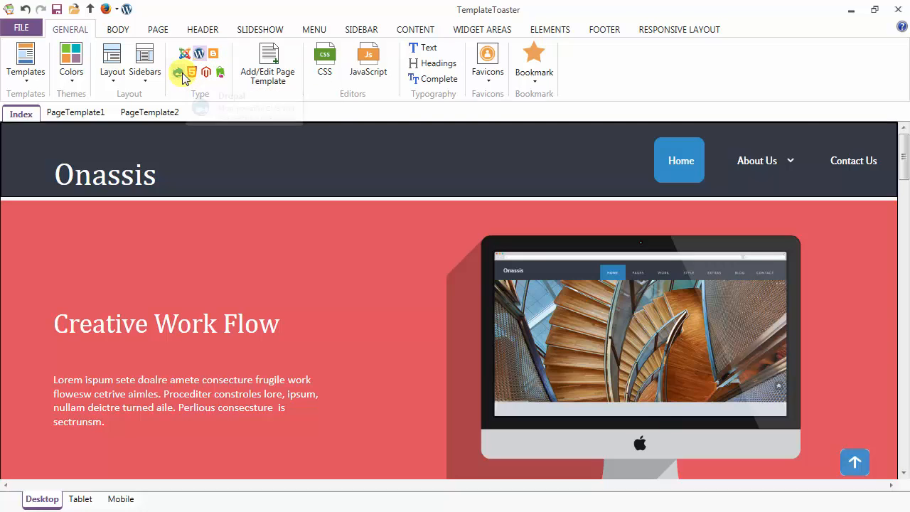
mouse_move(267, 63)
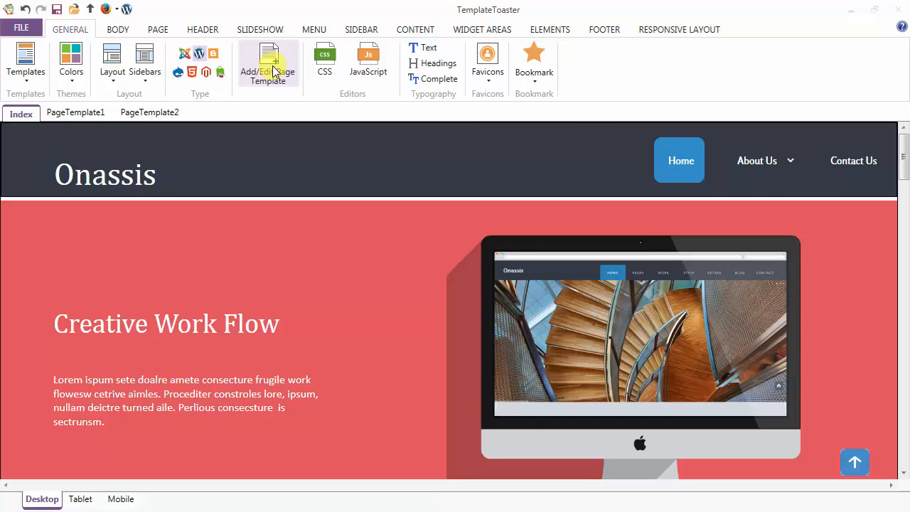
- Add a page template with Name and Title PageTemplate3 via Add/Edit Page Template
left_click(267, 60)
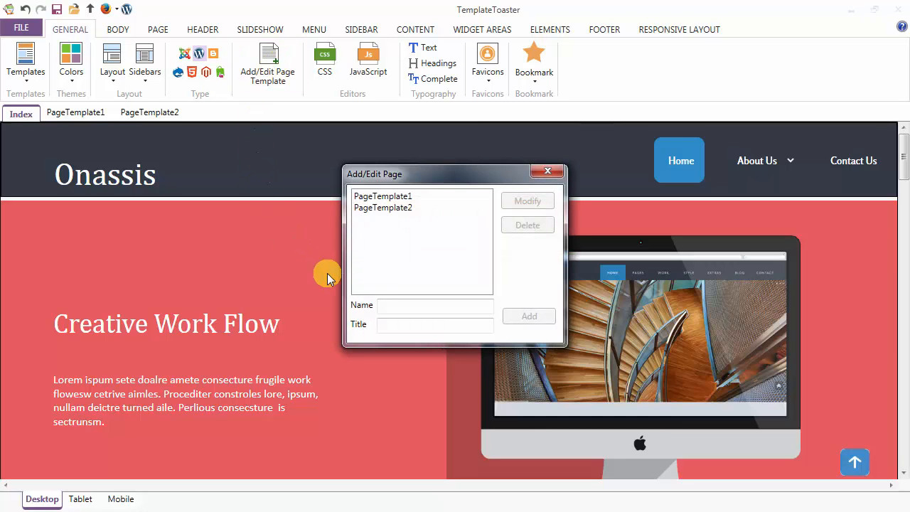
left_click(436, 306)
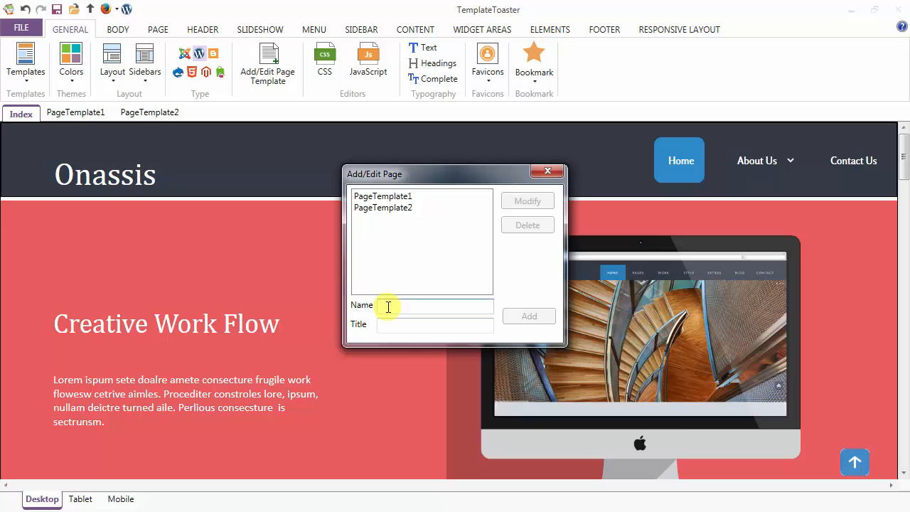
type("Page")
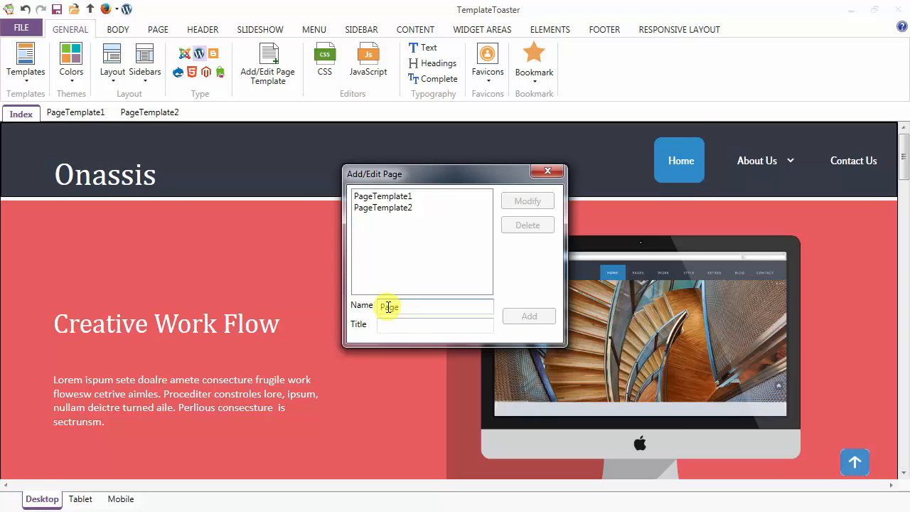
type("Template3")
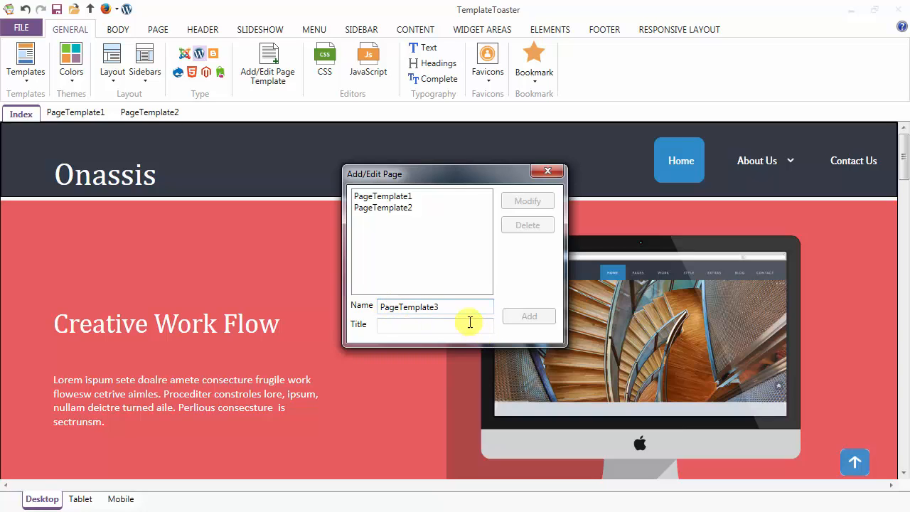
triple_click(410, 307)
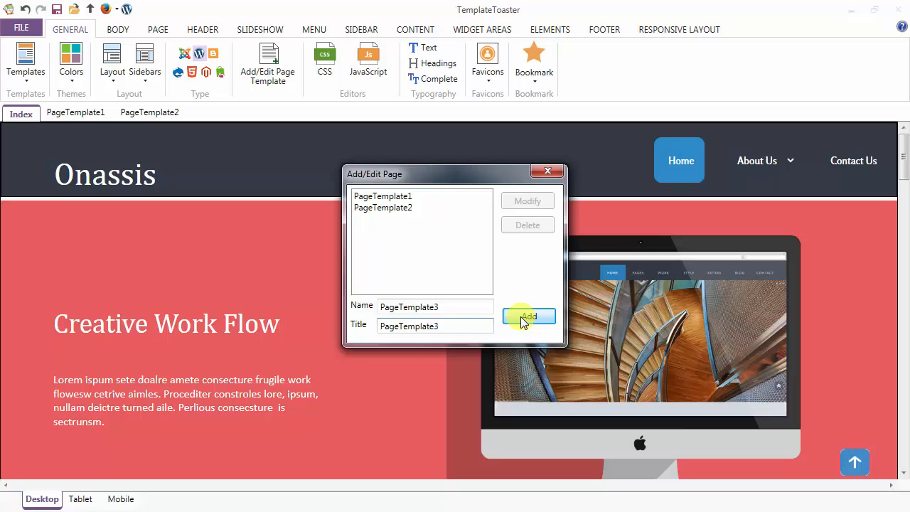
left_click(529, 315)
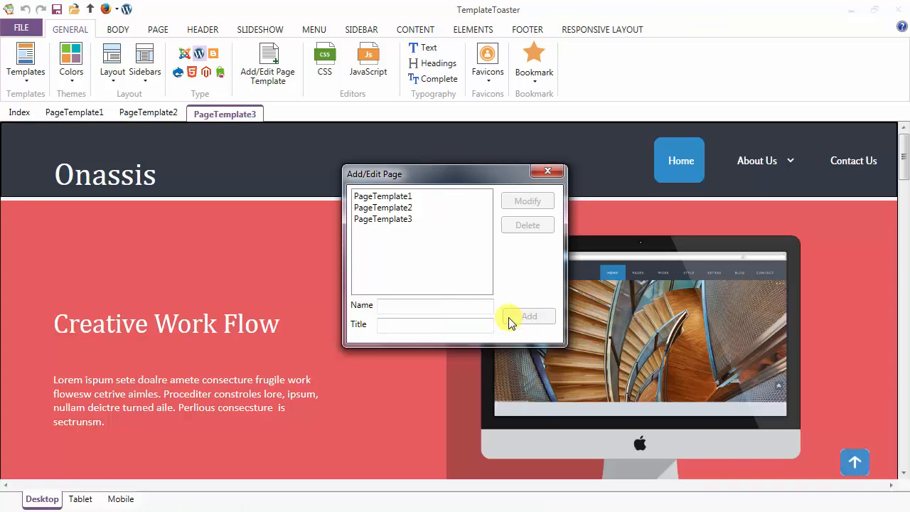
mouse_move(256, 121)
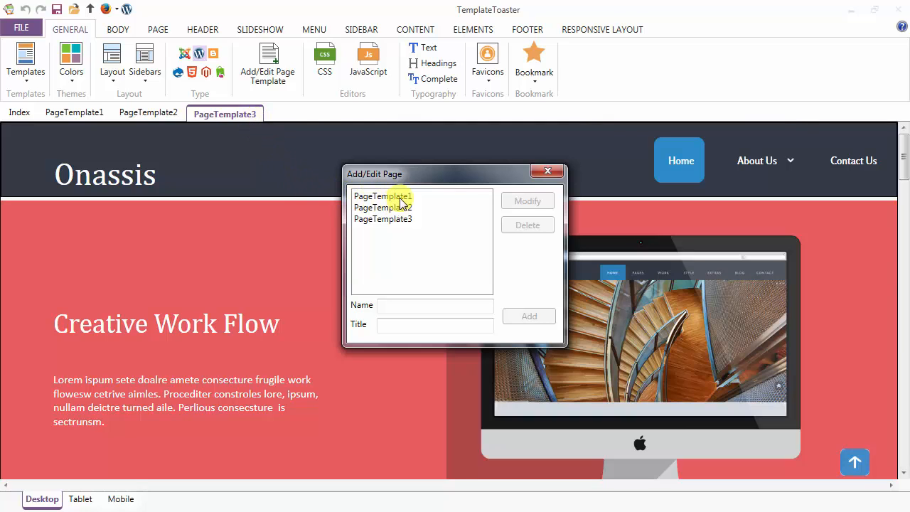
- Delete PageTemplate1, confirm with Yes, and close the Add/Edit Page dialog
left_click(383, 197)
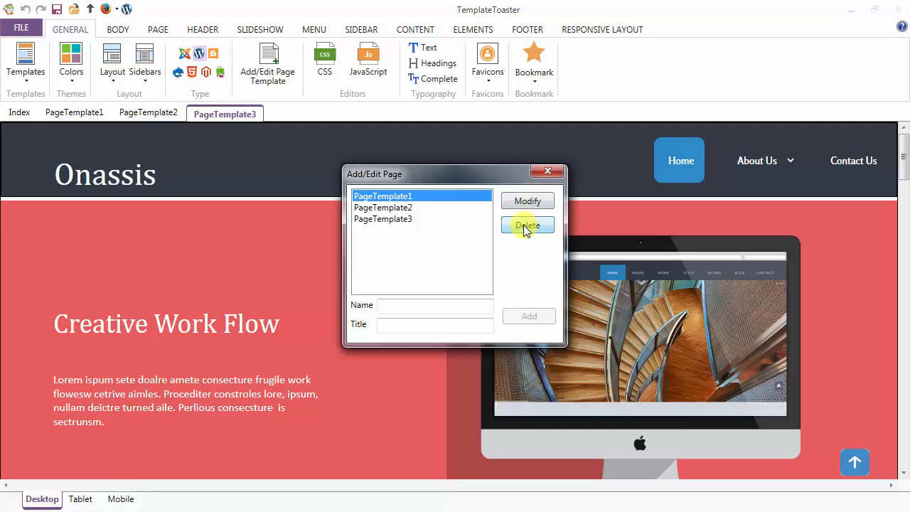
left_click(527, 225)
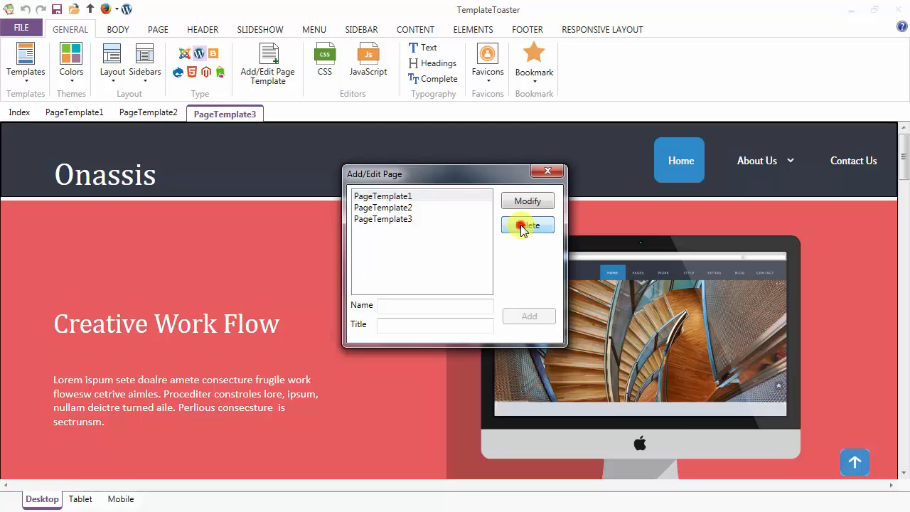
left_click(527, 225)
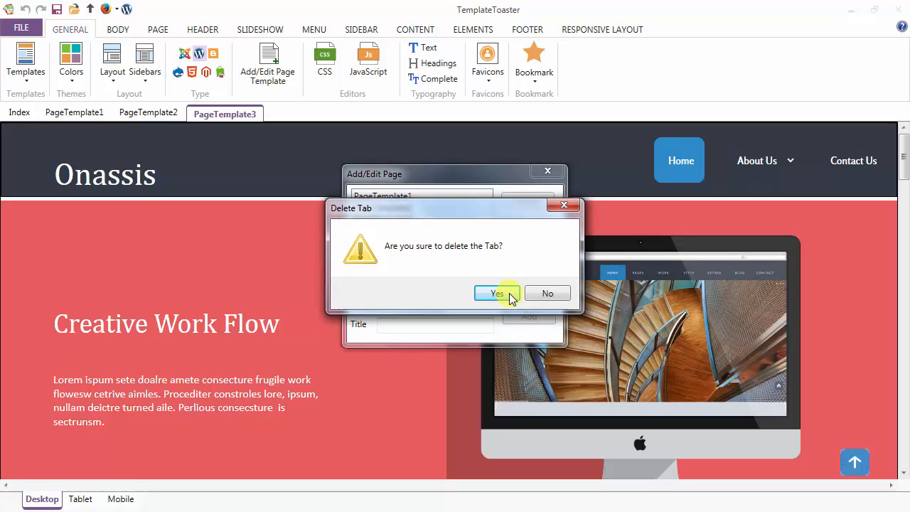
left_click(498, 293)
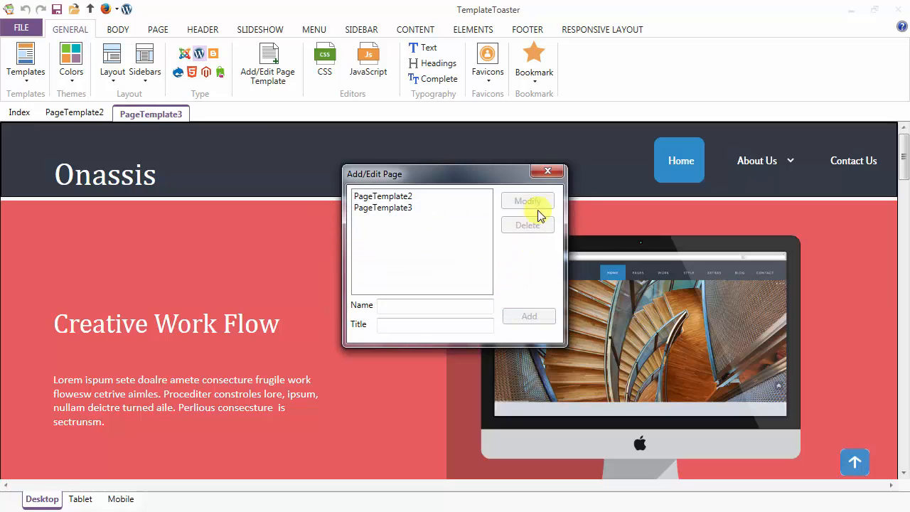
left_click(547, 171)
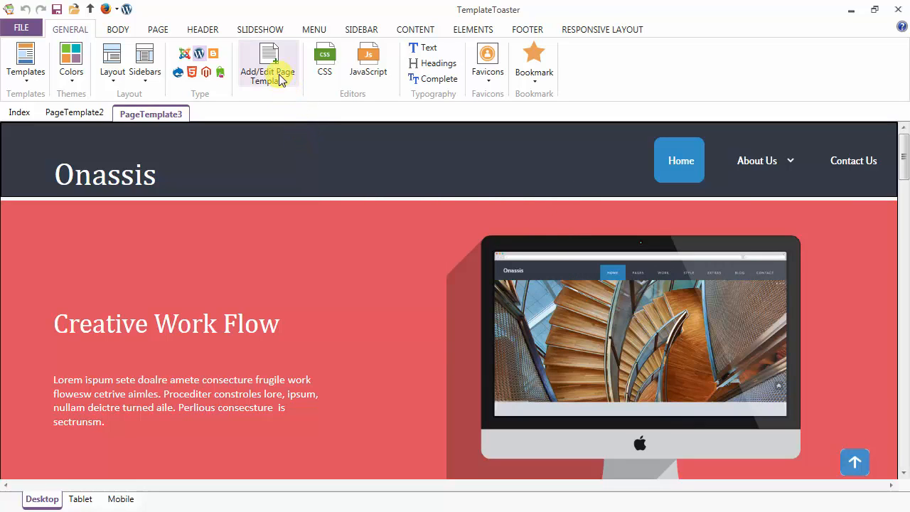
mouse_move(348, 71)
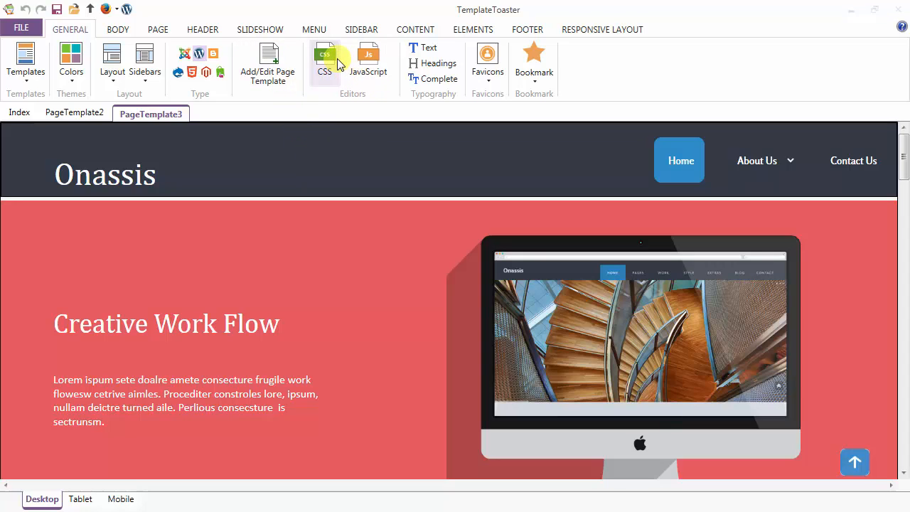
mouse_move(333, 68)
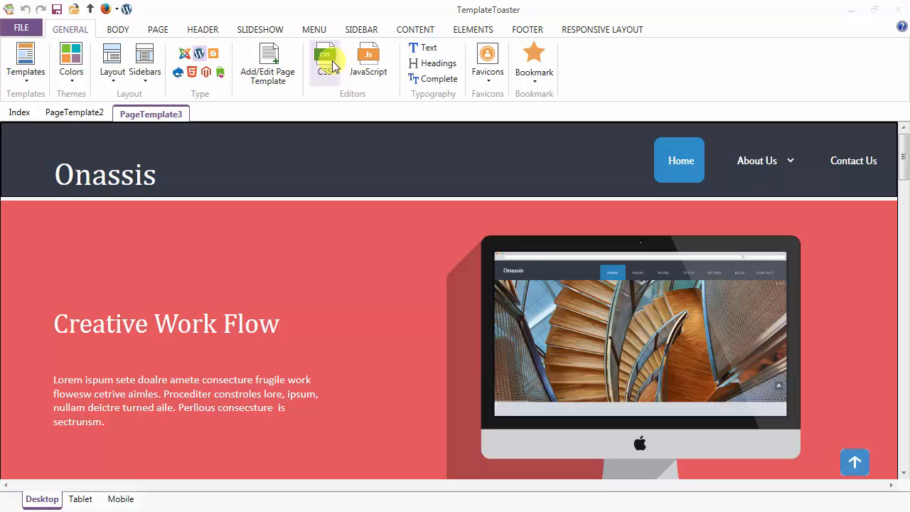
left_click(325, 57)
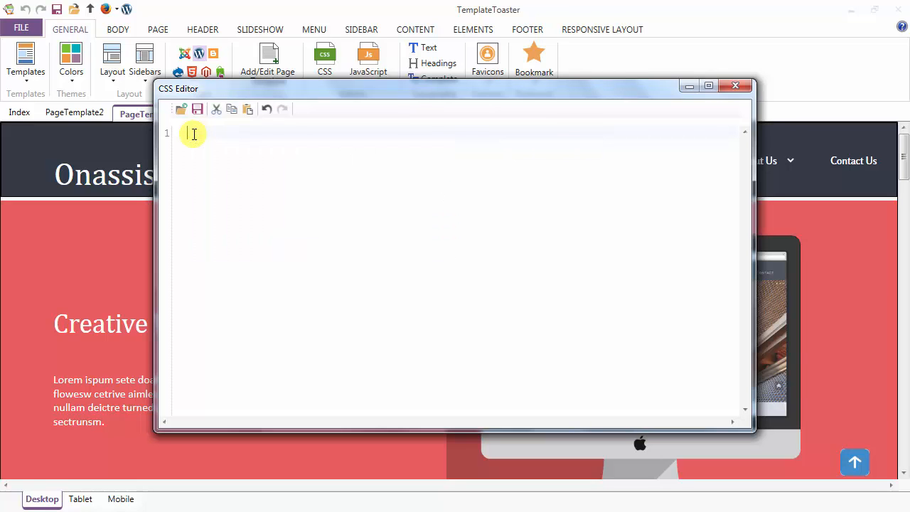
type("#")
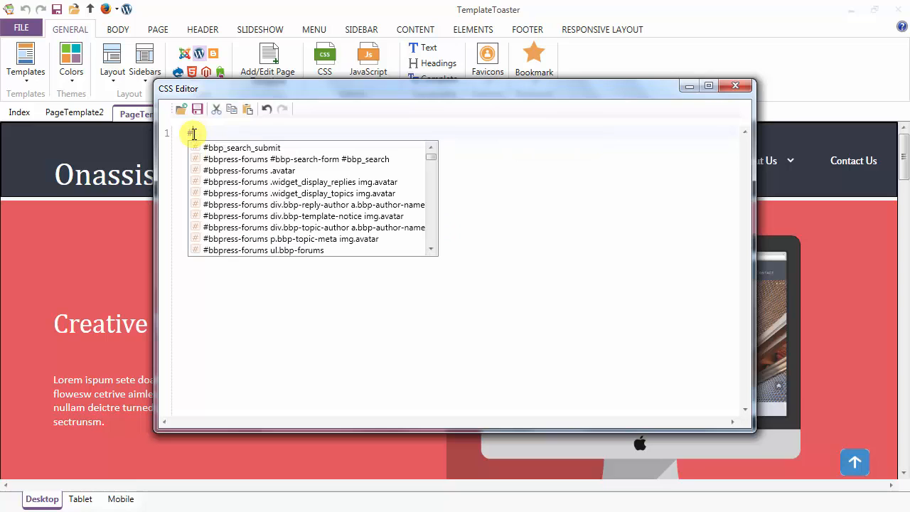
type("ttr")
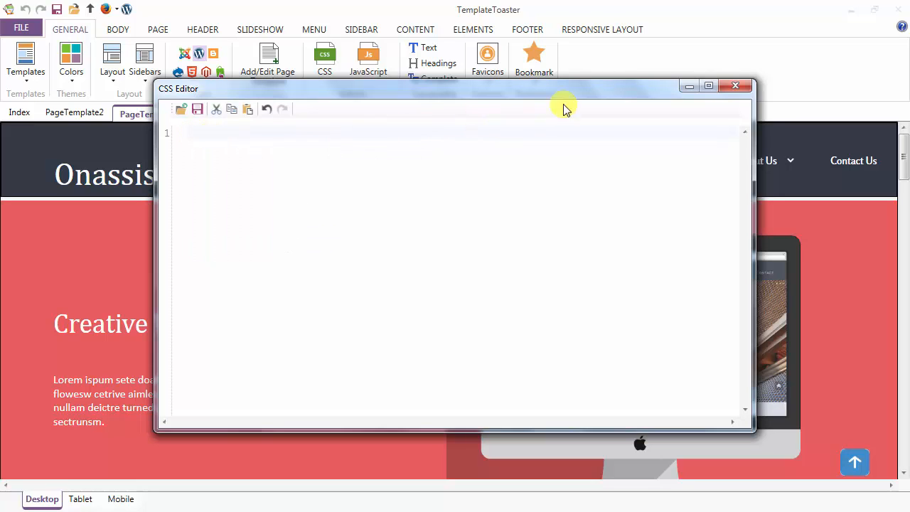
left_click(735, 86)
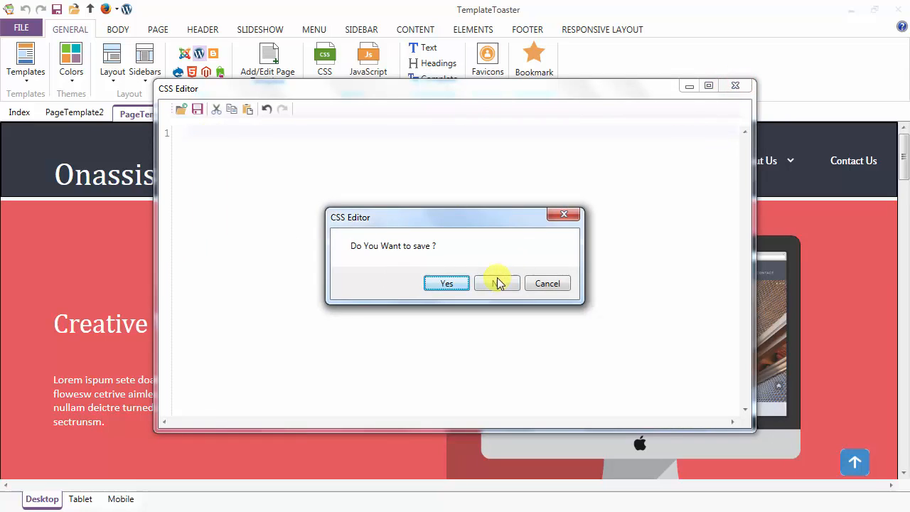
left_click(498, 283)
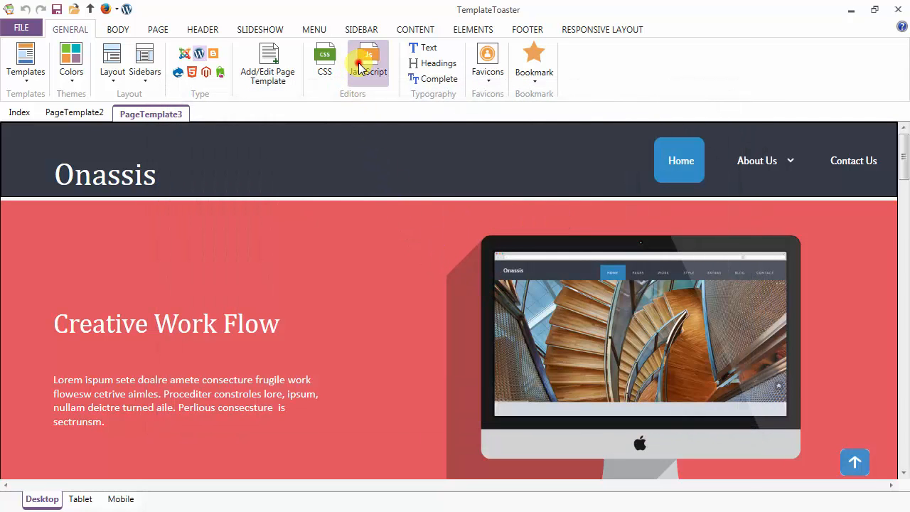
- Paste the Google Analytics snippet into the JavaScript Editor and close it
left_click(367, 56)
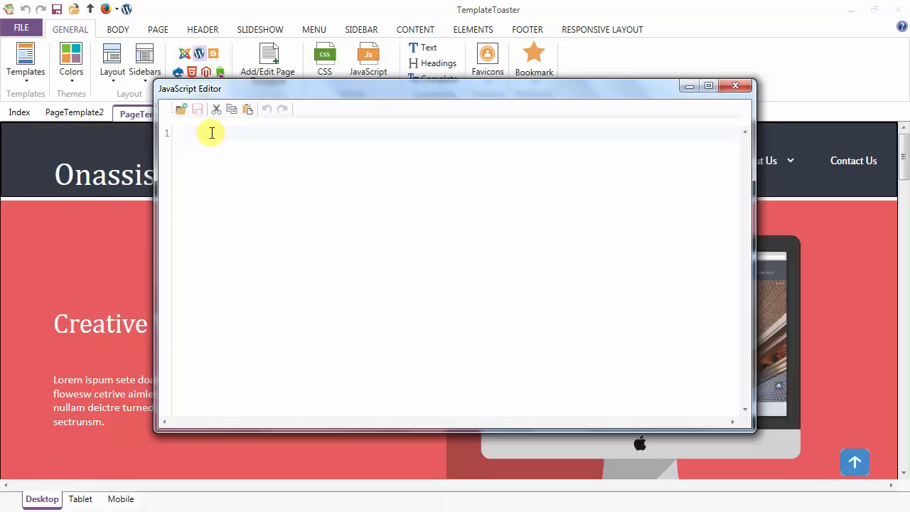
left_click(210, 134)
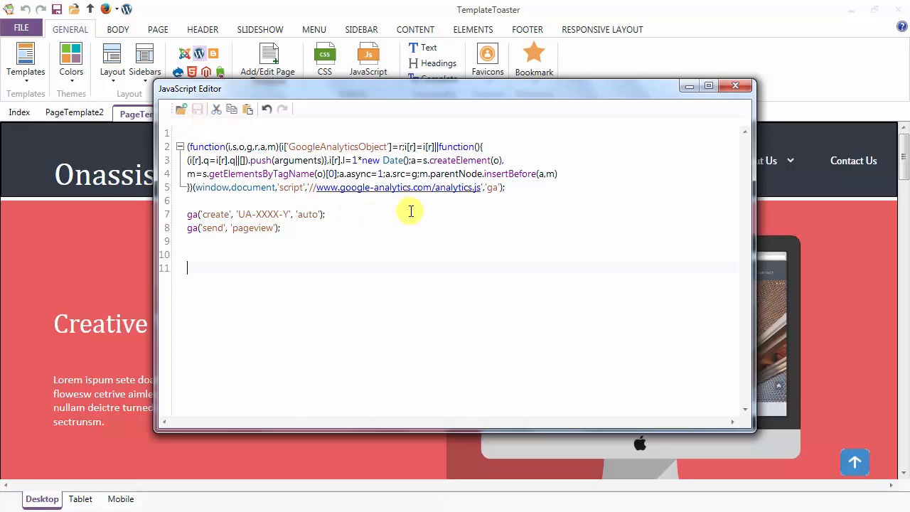
left_click(735, 86)
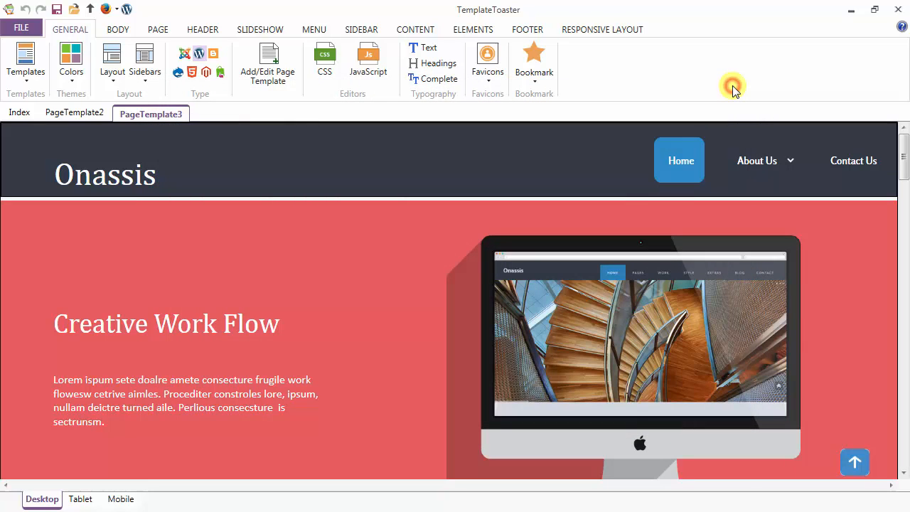
mouse_move(370, 64)
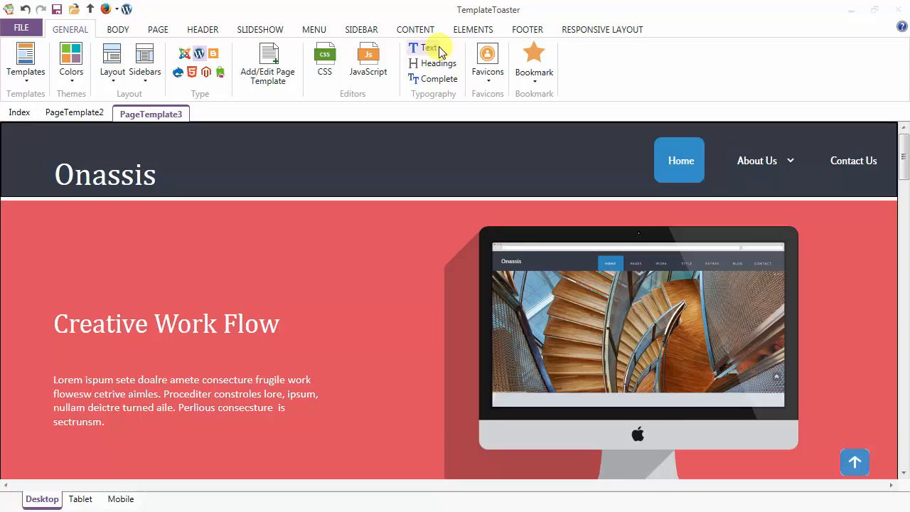
mouse_move(443, 65)
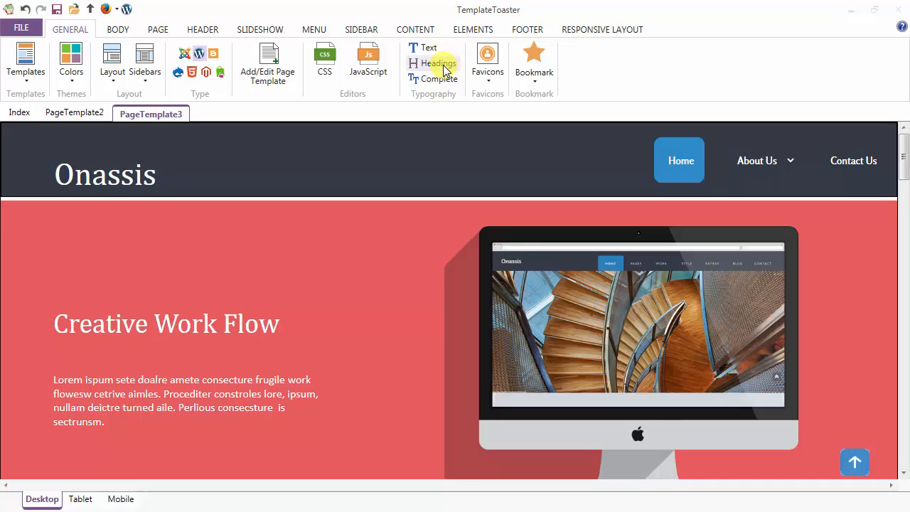
mouse_move(444, 80)
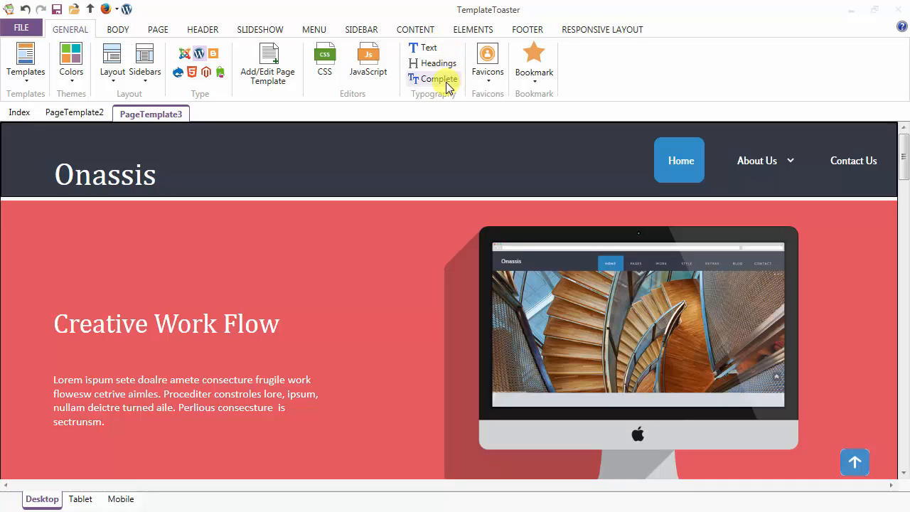
mouse_move(429, 48)
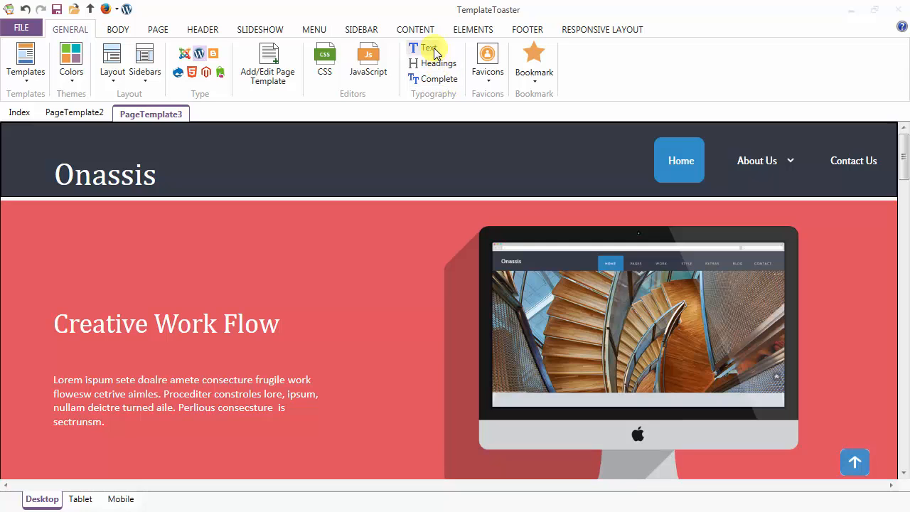
- Bring up the Website Typography dialog from Typography > Text
left_click(427, 48)
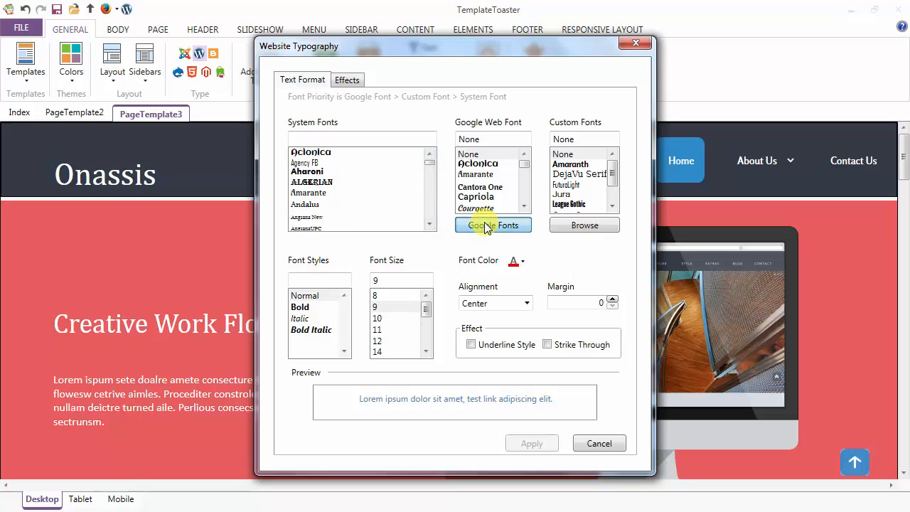
- Copy the Open Sans name in the Google Web Font window to use as the text font
left_click(492, 225)
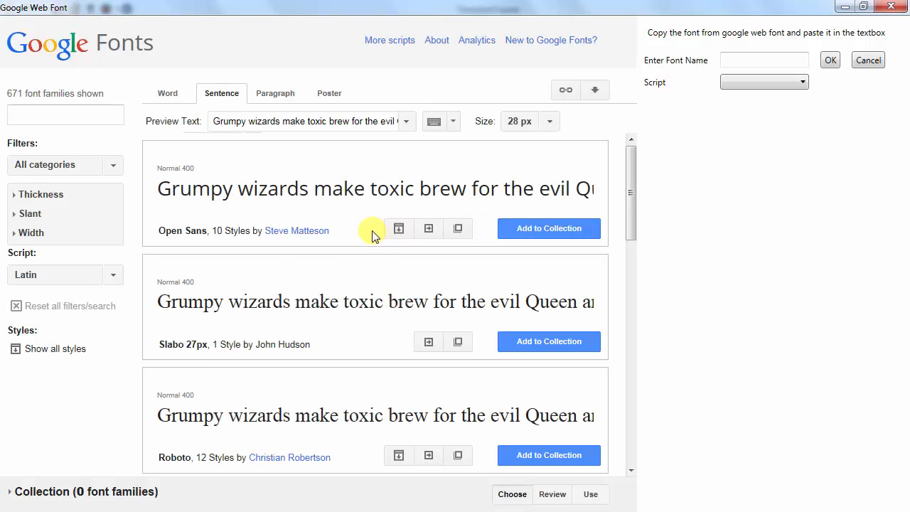
double_click(170, 230)
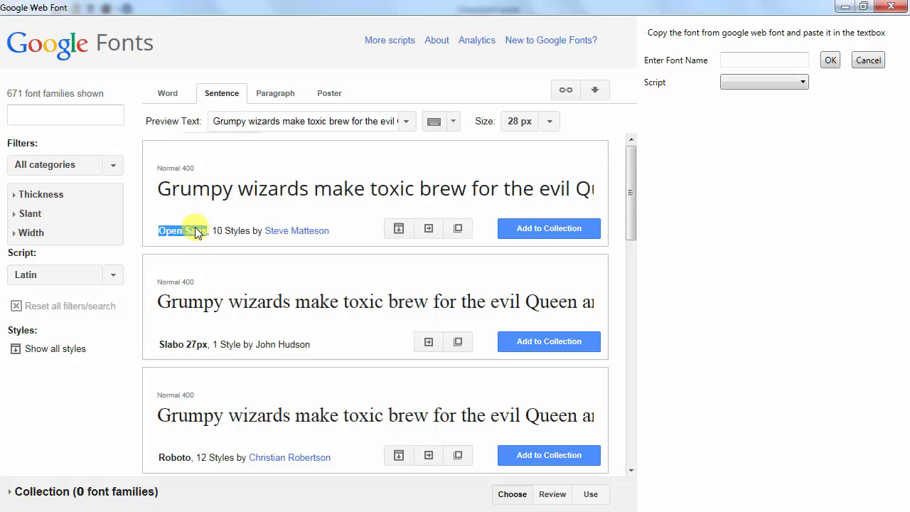
left_click(765, 60)
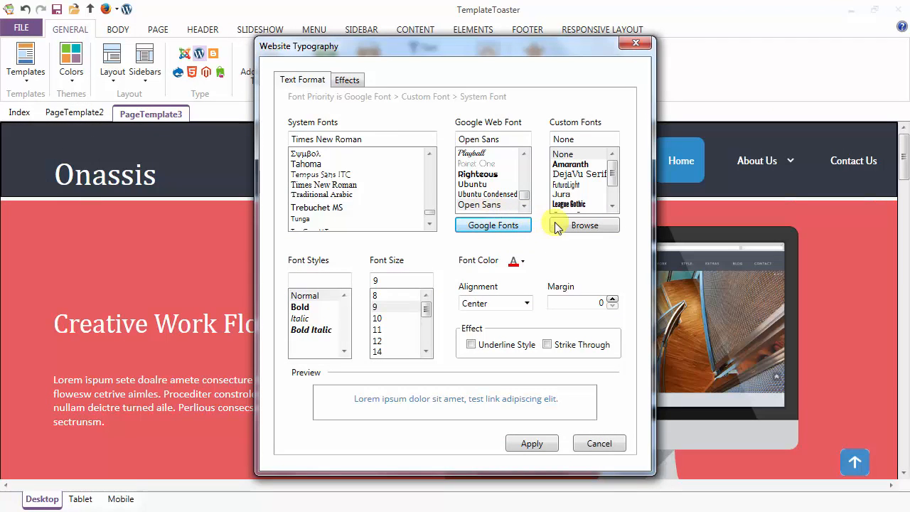
- Load stasmic_.ttf from the computer as the custom text font
left_click(583, 225)
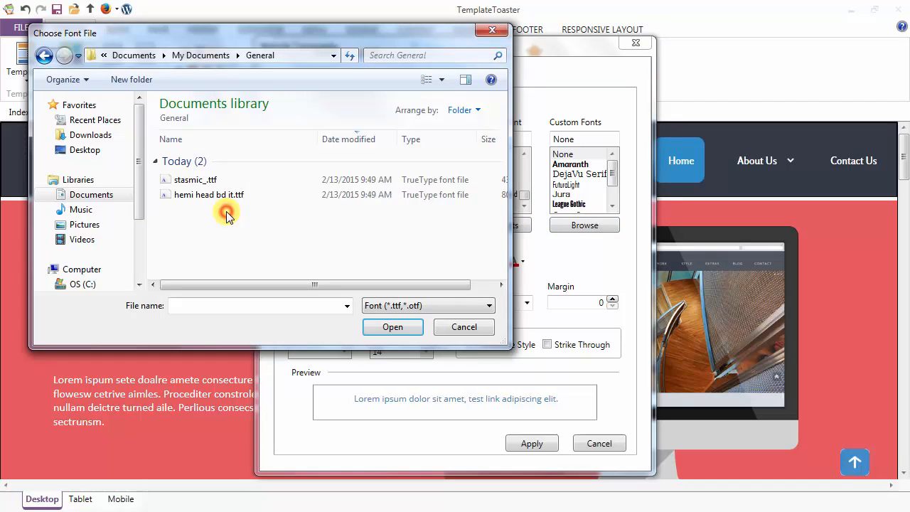
left_click(195, 179)
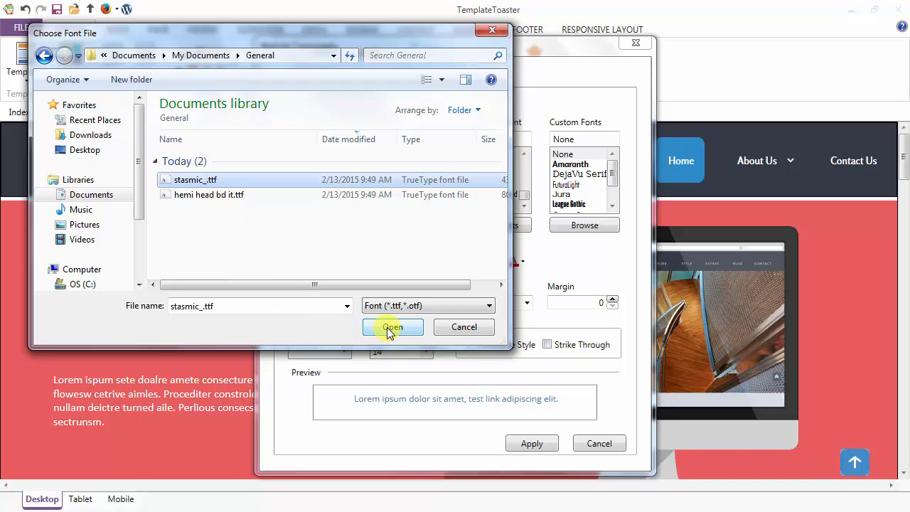
left_click(392, 327)
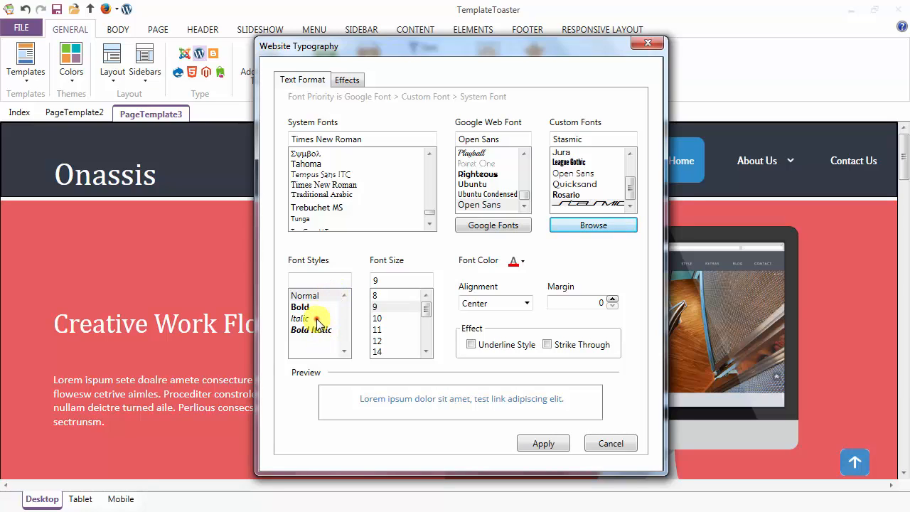
- Set text to Italic, size 12, centre alignment with margin, then show the Effects options
left_click(299, 318)
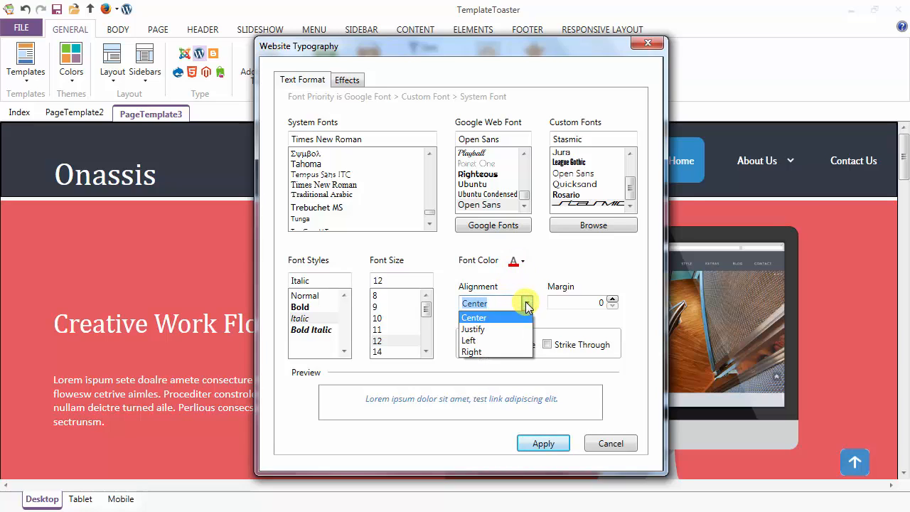
left_click(475, 317)
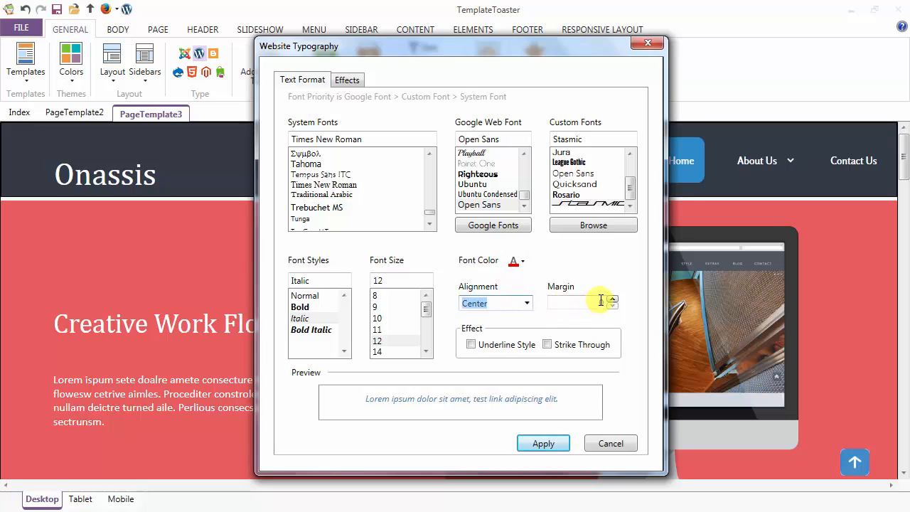
left_click(470, 344)
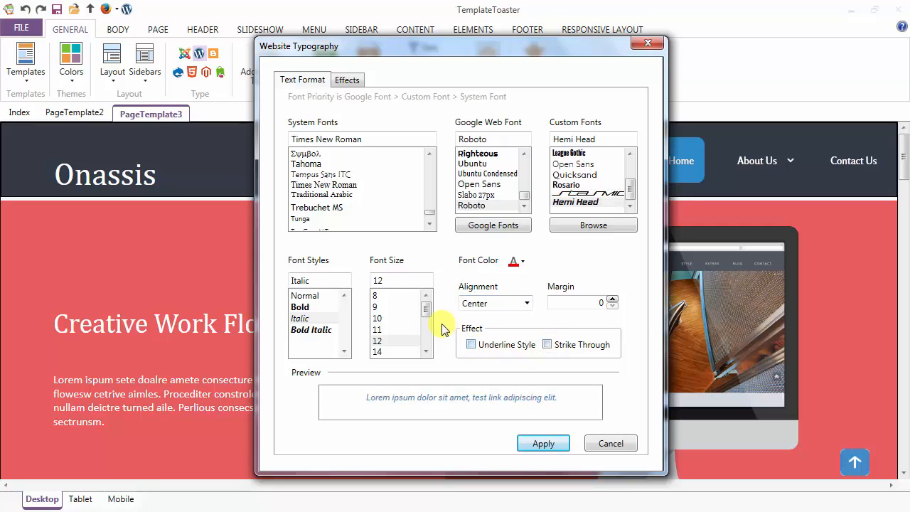
left_click(347, 80)
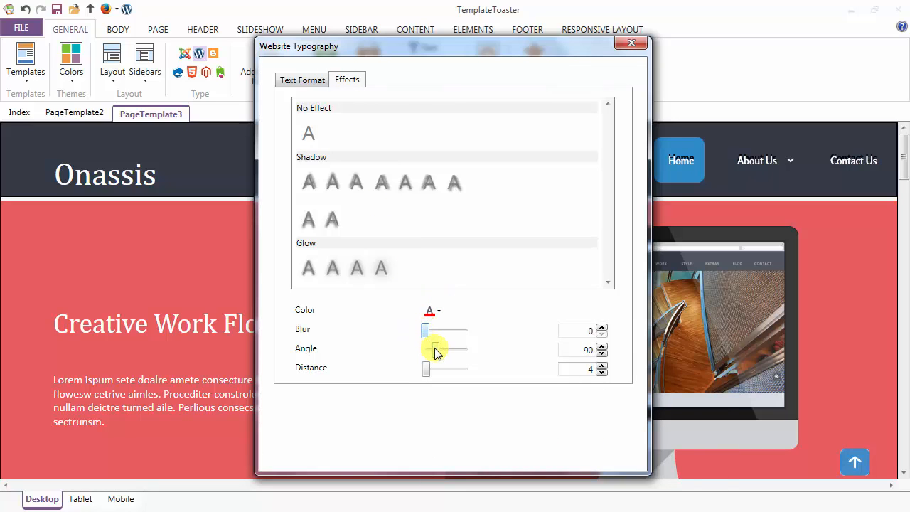
- Set the shadow angle to 0, choose No Effect for the text, and apply the typography
left_click_drag(434, 350, 424, 350)
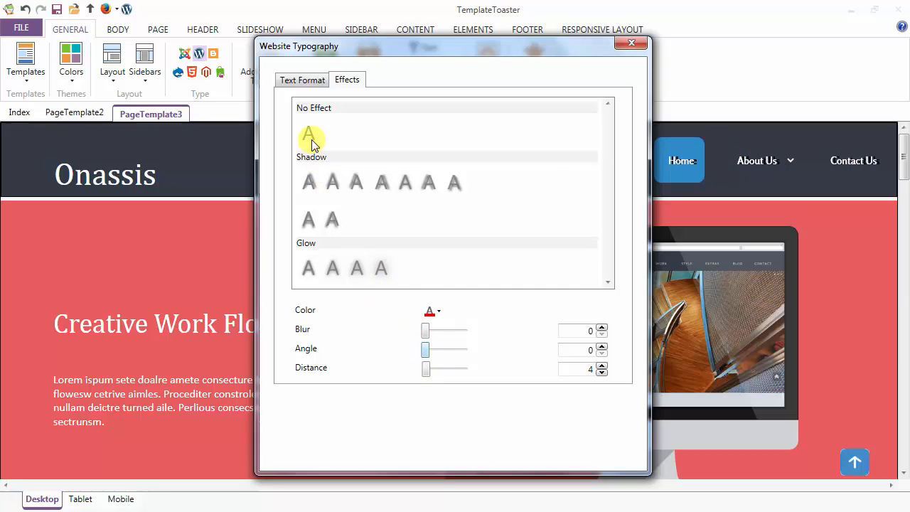
left_click(302, 79)
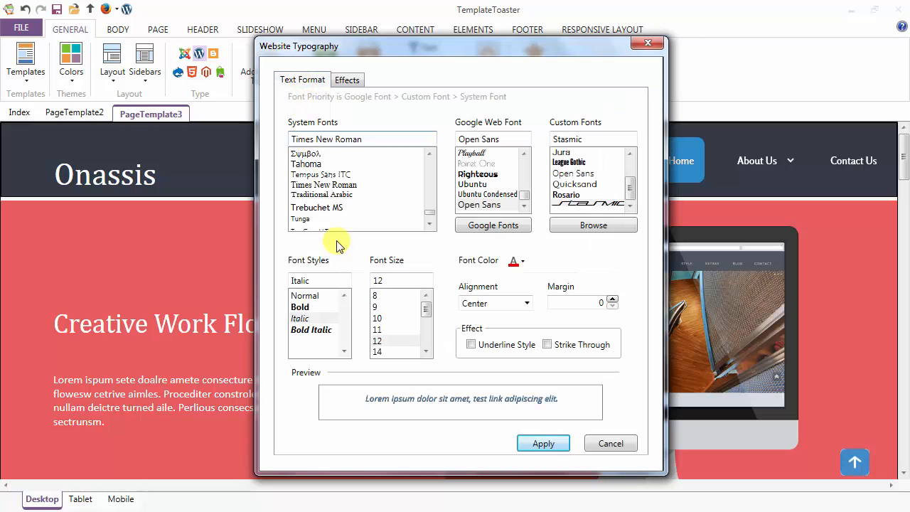
left_click(611, 443)
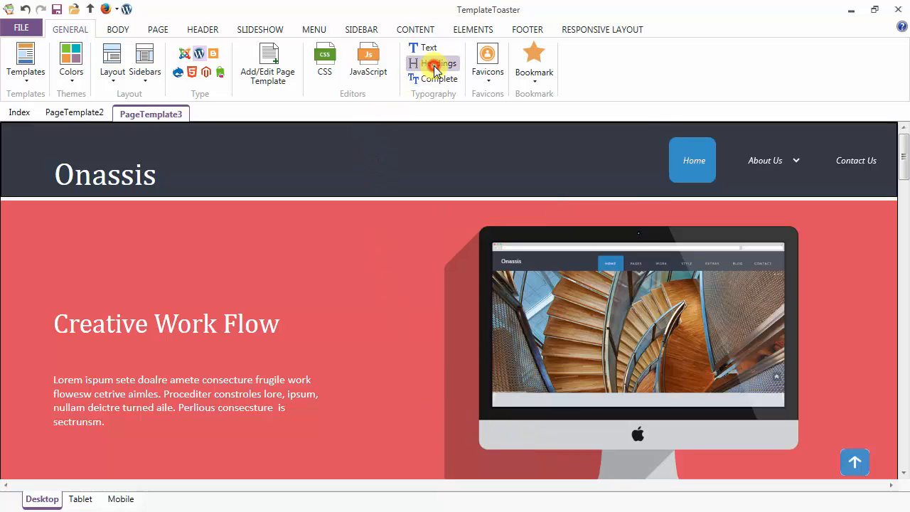
- Set the heading font style to Bold Italic in Headings typography and apply it
left_click(435, 63)
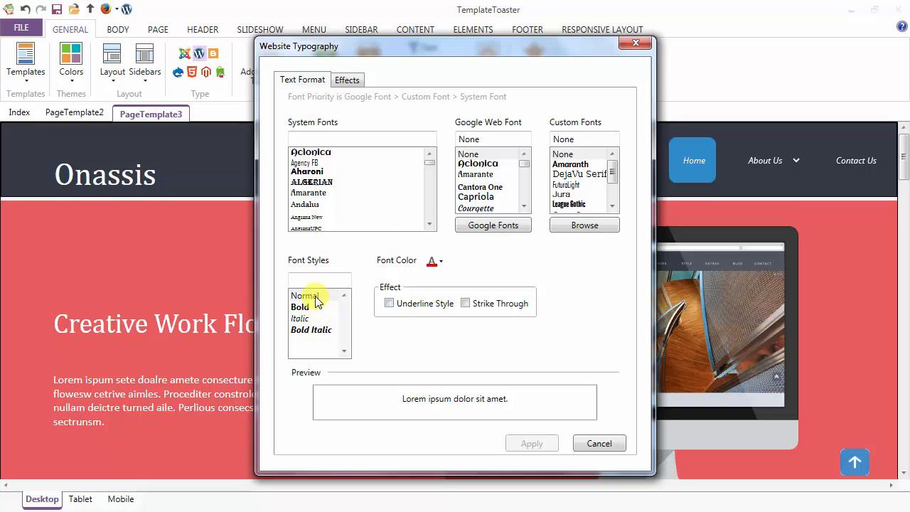
left_click(312, 330)
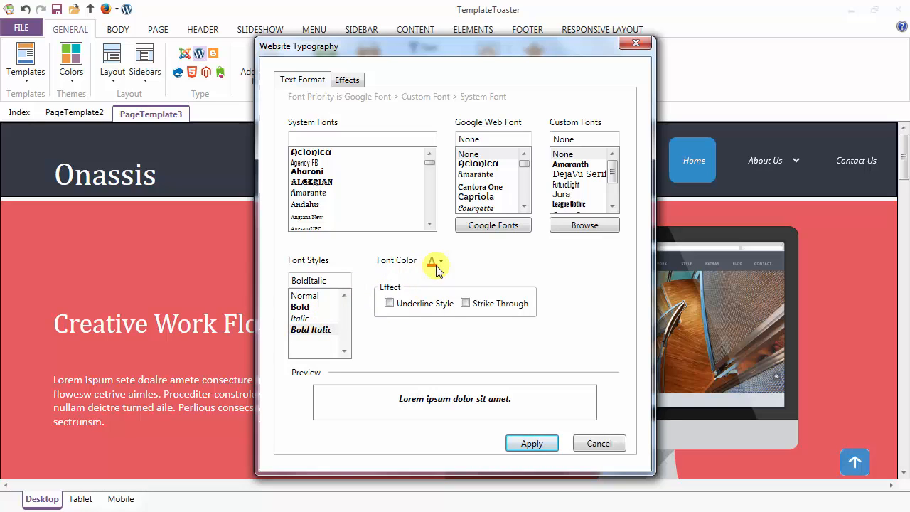
mouse_move(475, 303)
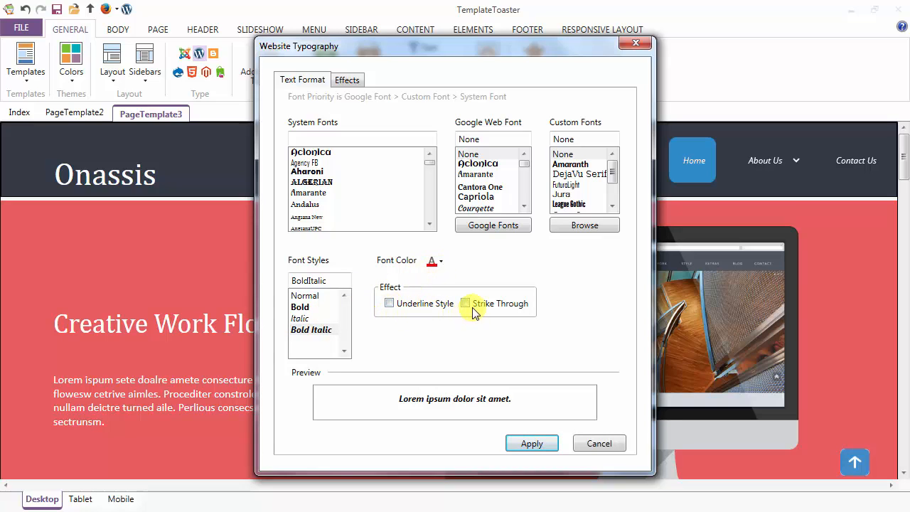
left_click(599, 444)
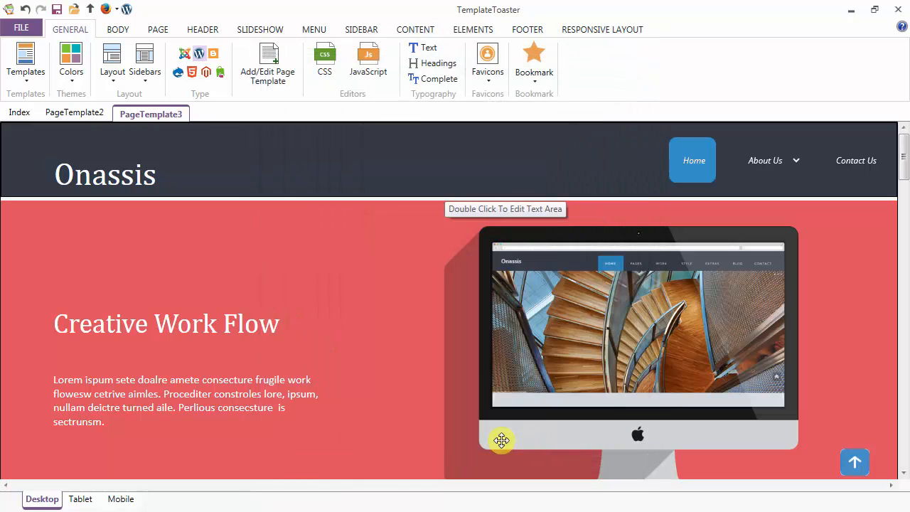
mouse_move(438, 86)
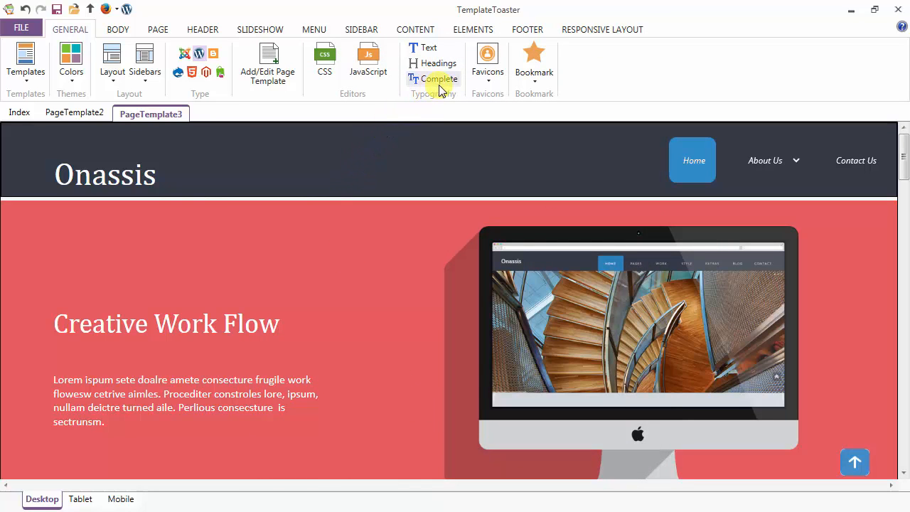
mouse_move(711, 295)
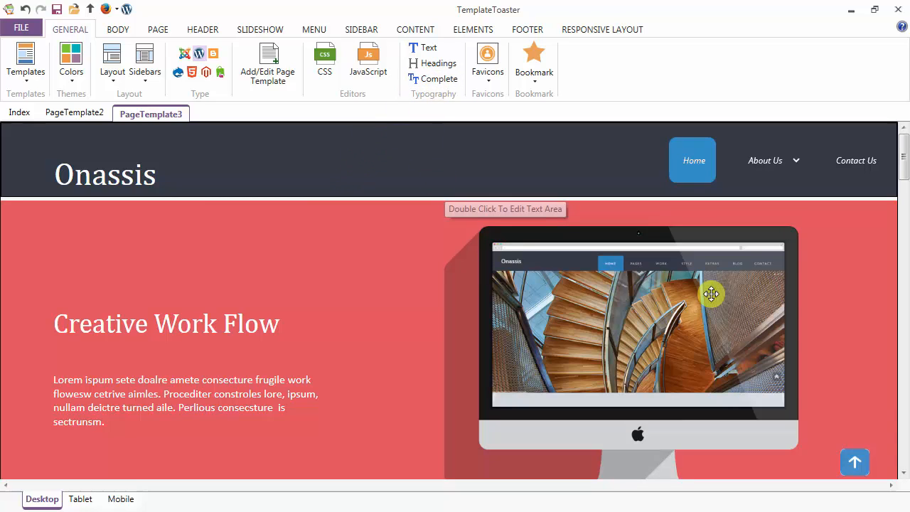
mouse_move(899, 167)
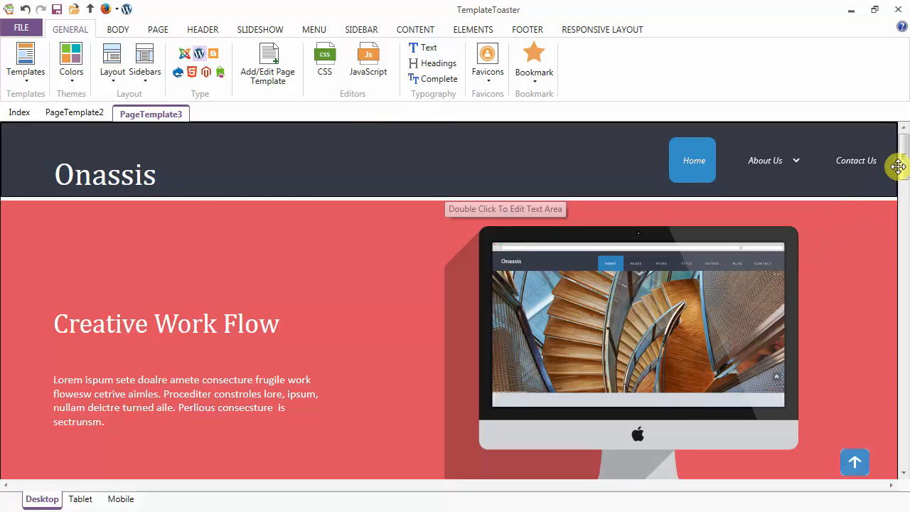
- Scroll the Onassis preview down to the button, input, pagination, breadcrumb and label samples
scroll("down", 3)
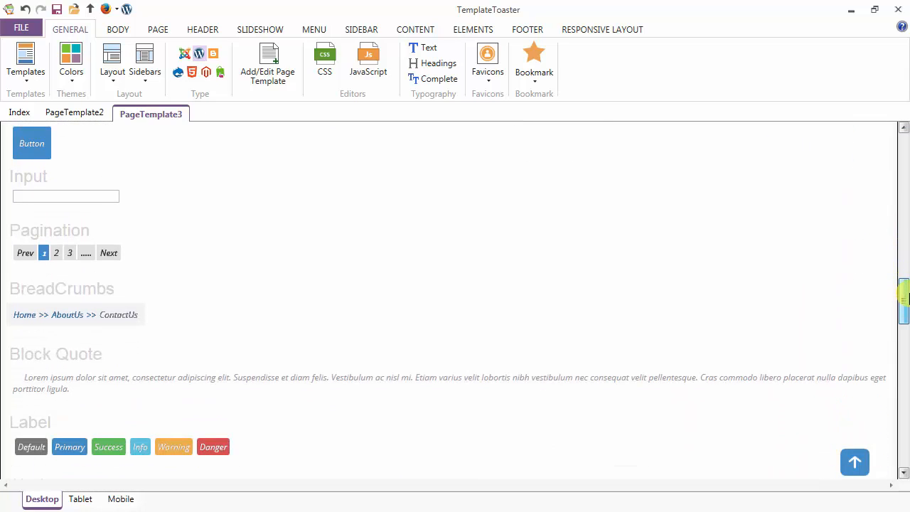
scroll("down", 3)
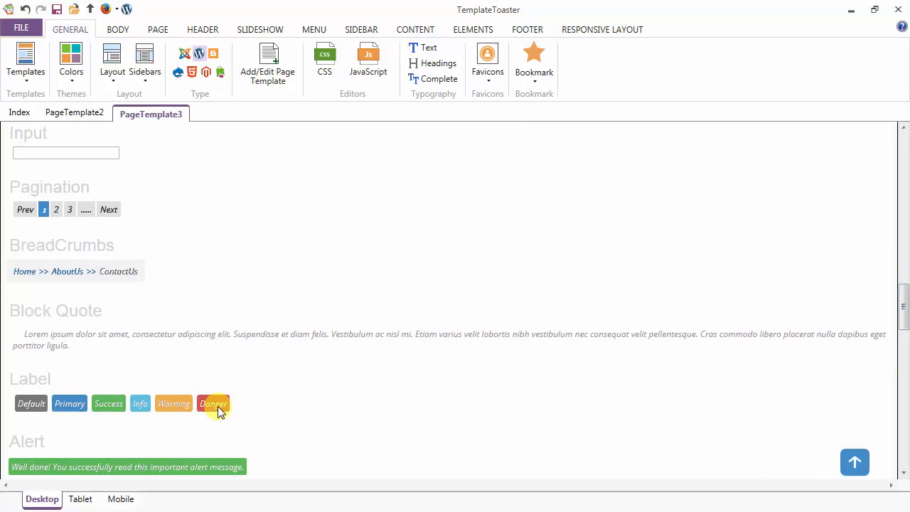
mouse_move(426, 85)
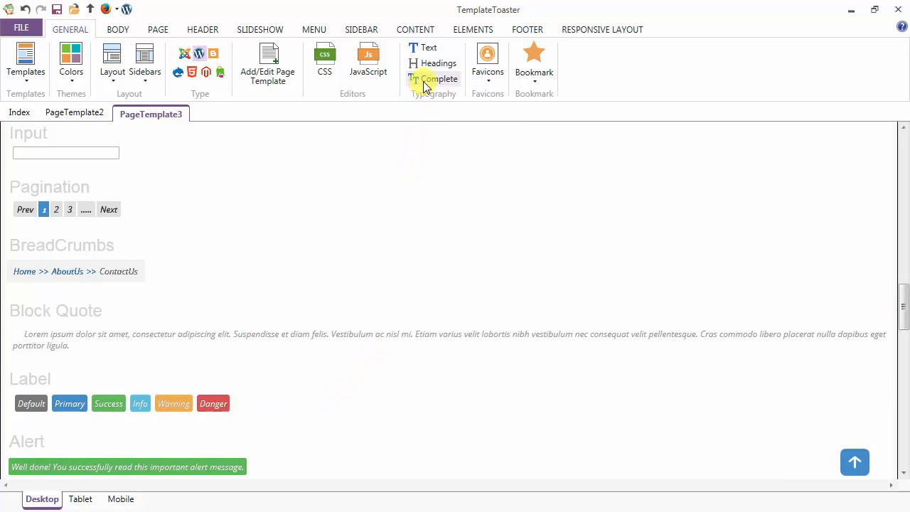
- Adjust the Label Hover element in Complete typography and apply it
left_click(438, 78)
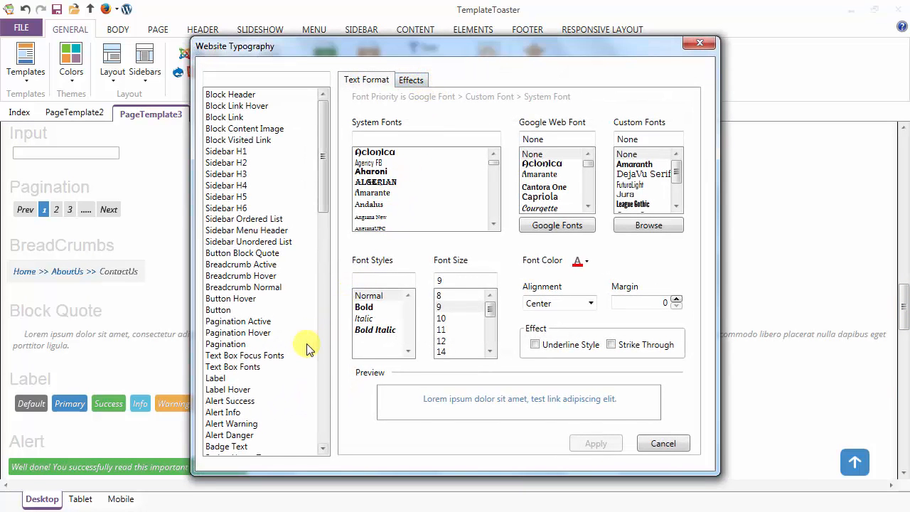
mouse_move(256, 381)
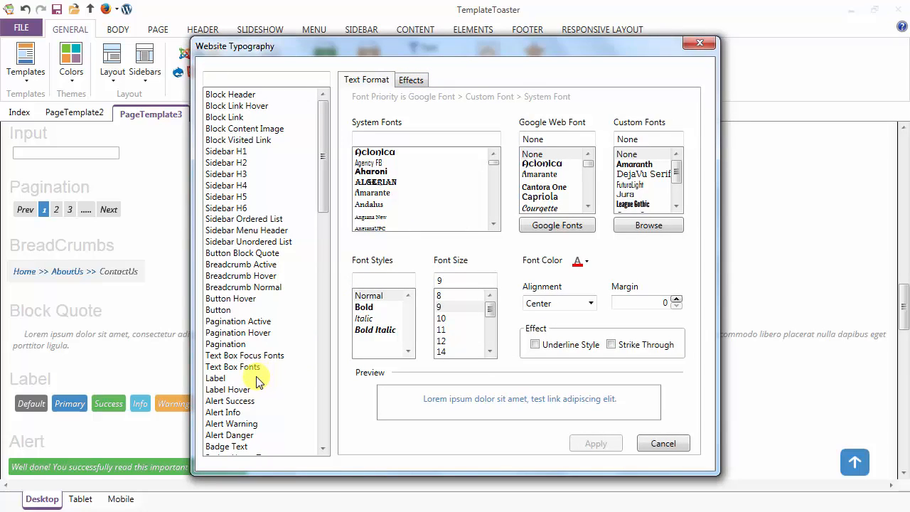
left_click(228, 389)
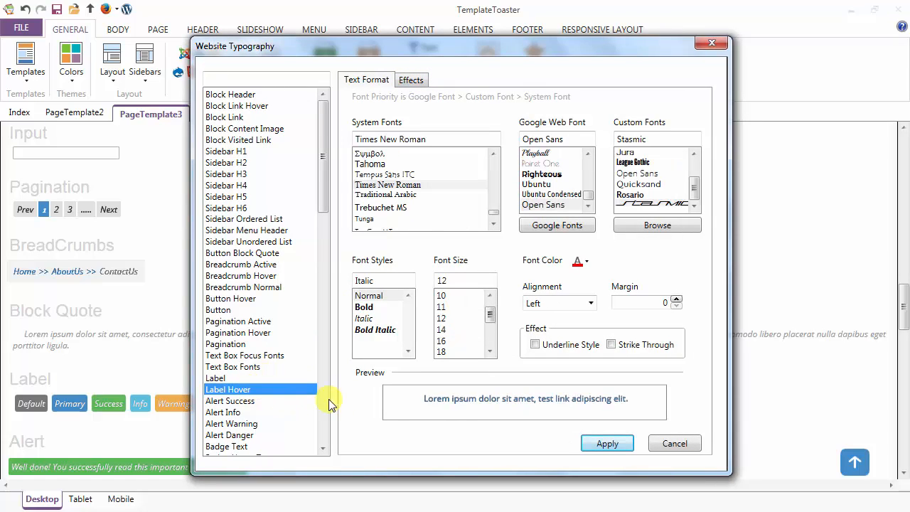
left_click(582, 261)
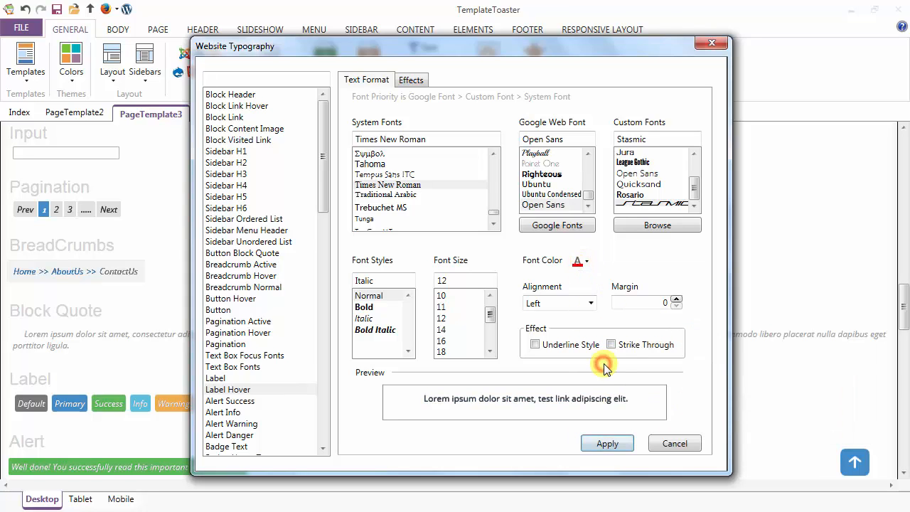
left_click(675, 444)
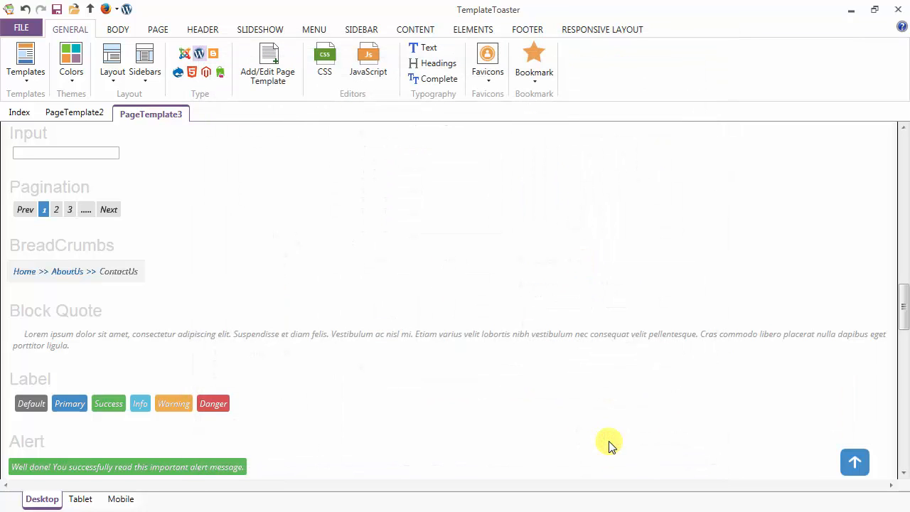
mouse_move(213, 419)
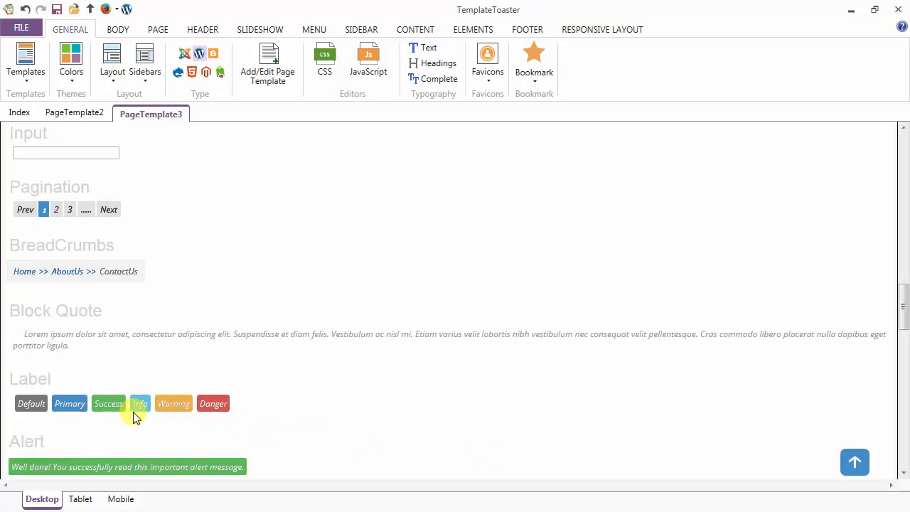
mouse_move(225, 414)
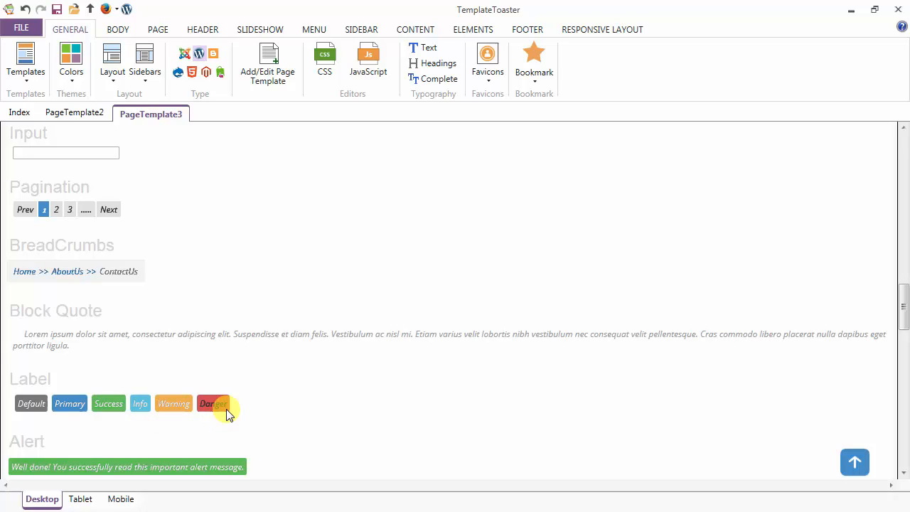
scroll("down", 3)
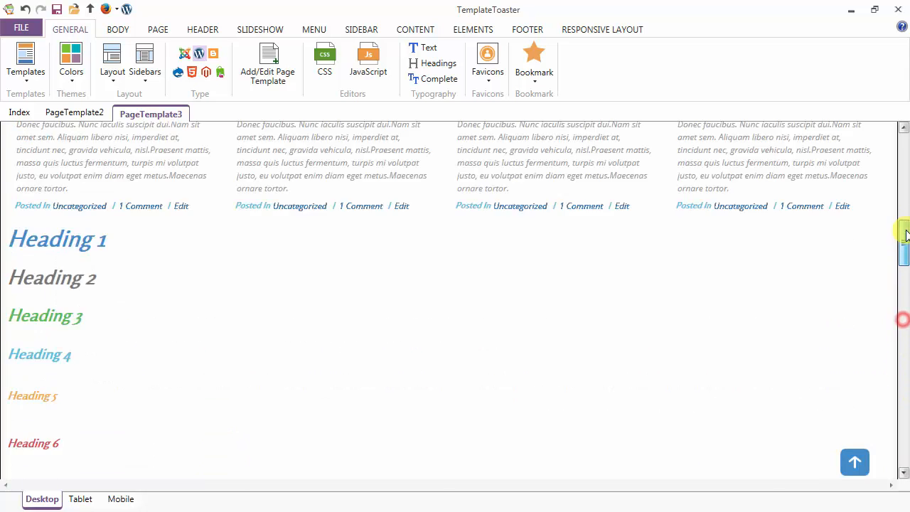
- Load 88-01.ico from Documents as a custom favicon and confirm it appears in the favicon list
scroll("up", 3)
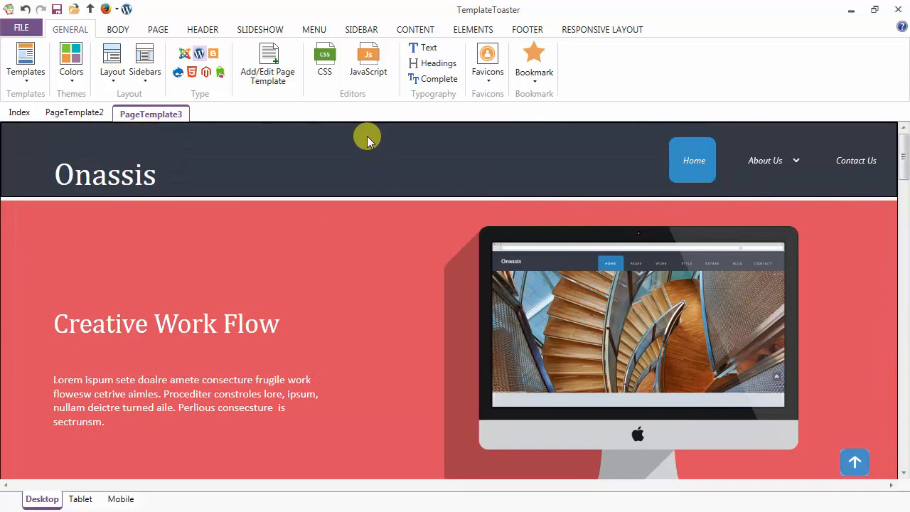
mouse_move(437, 80)
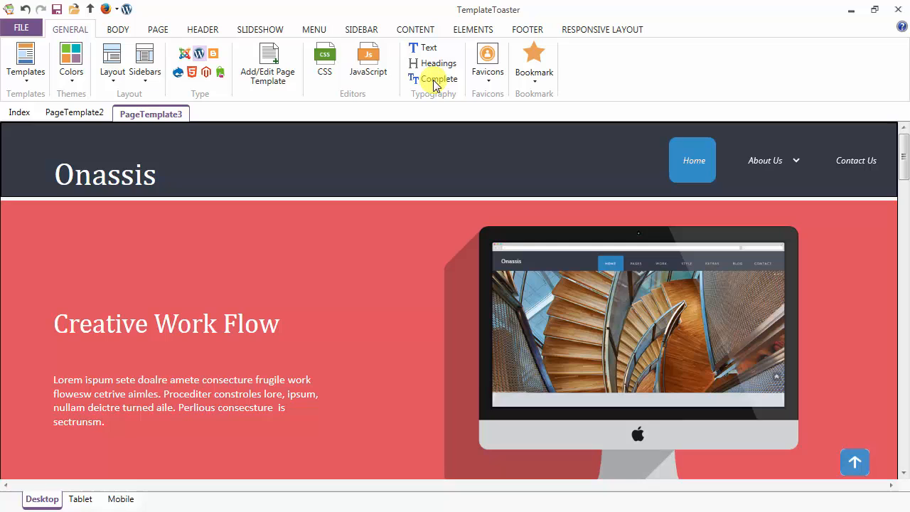
mouse_move(488, 60)
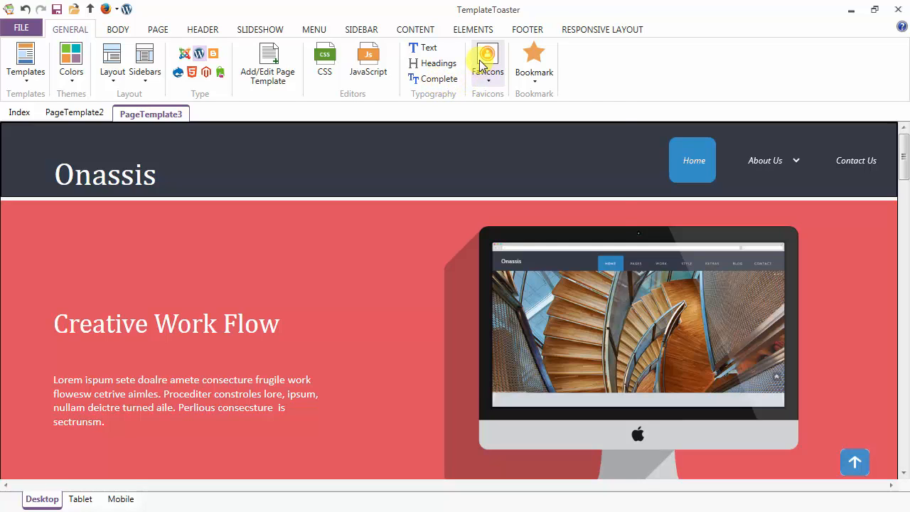
left_click(488, 64)
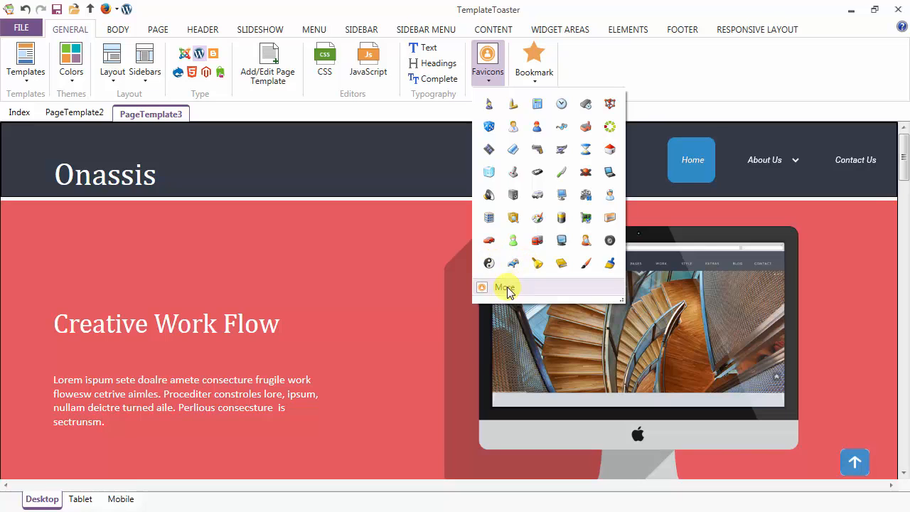
left_click(506, 287)
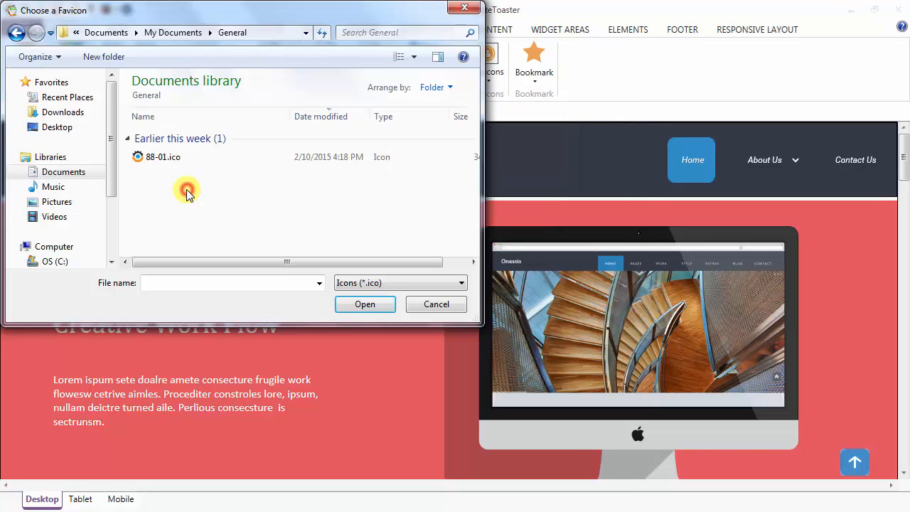
left_click(162, 156)
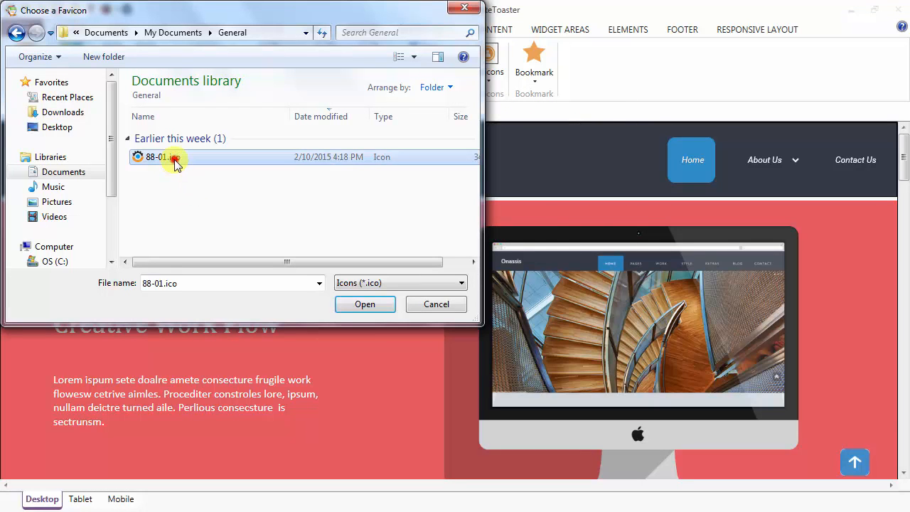
left_click(364, 304)
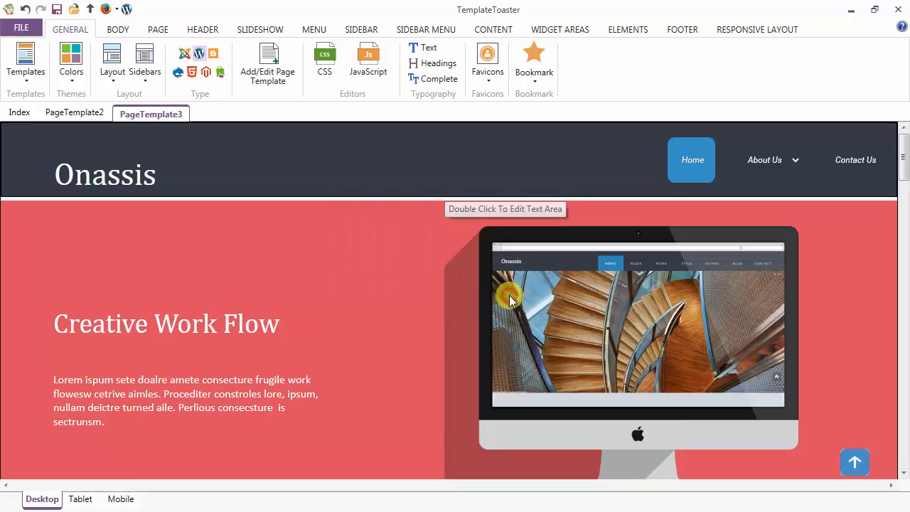
left_click(487, 62)
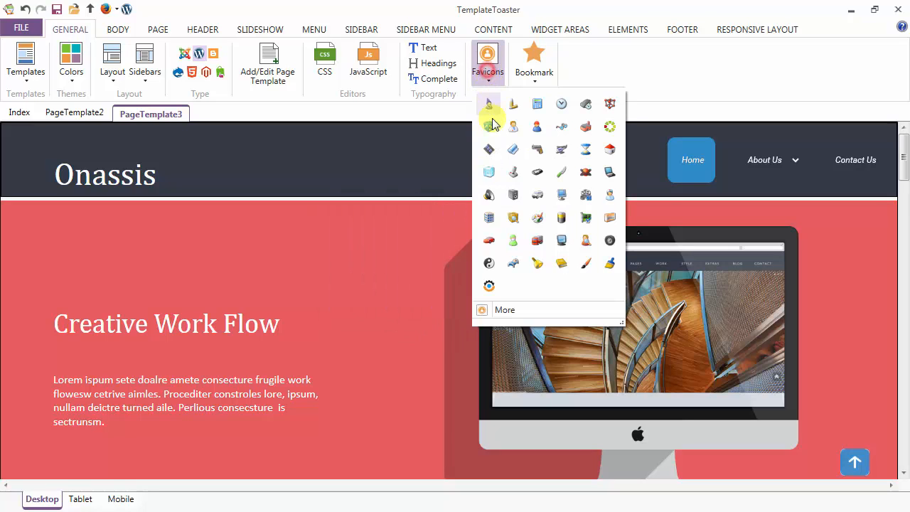
mouse_move(484, 122)
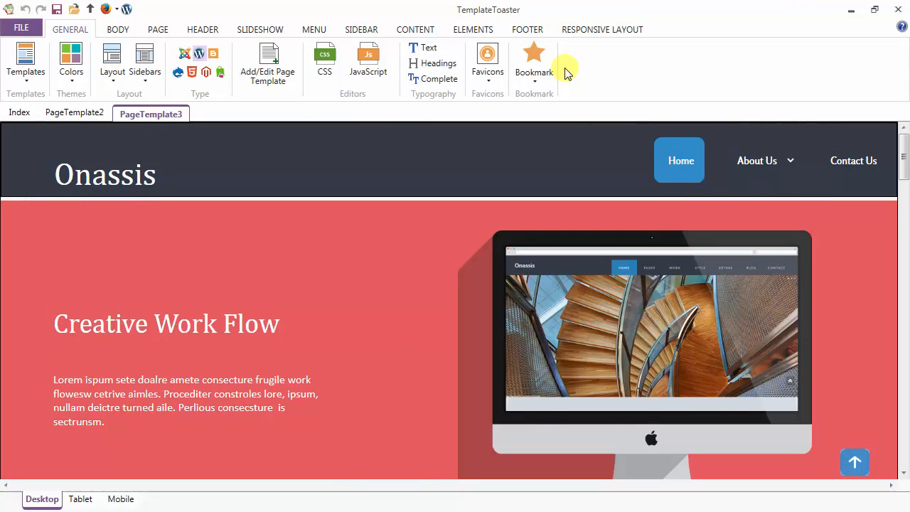
- Save the current design as a bookmark named 'mytheme'
left_click(534, 57)
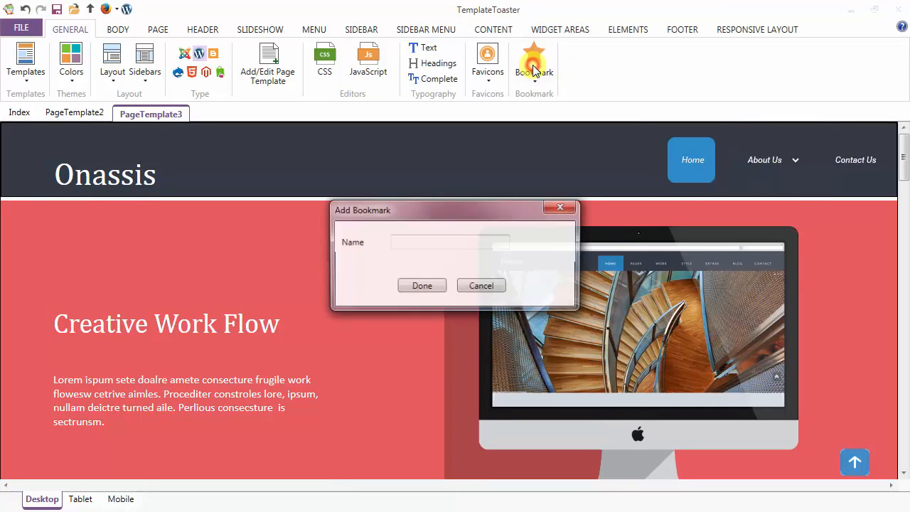
left_click(432, 242)
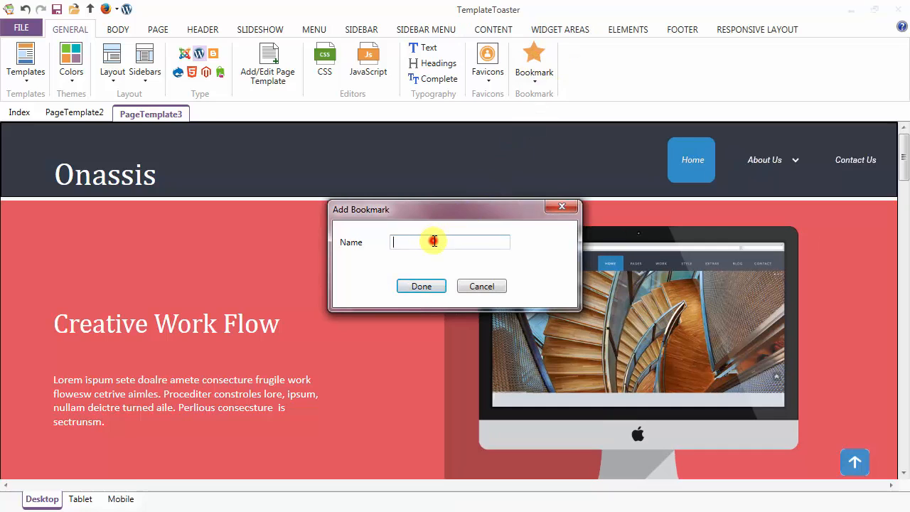
type("m")
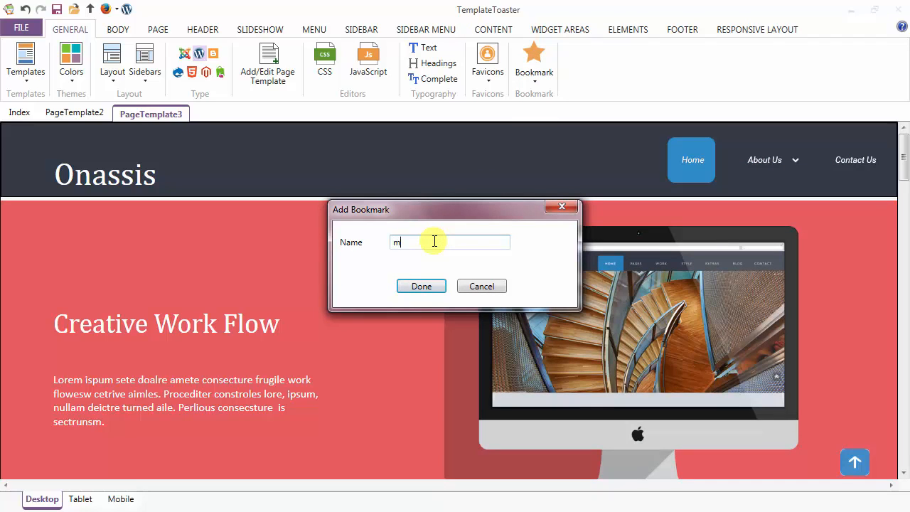
type("ytheme")
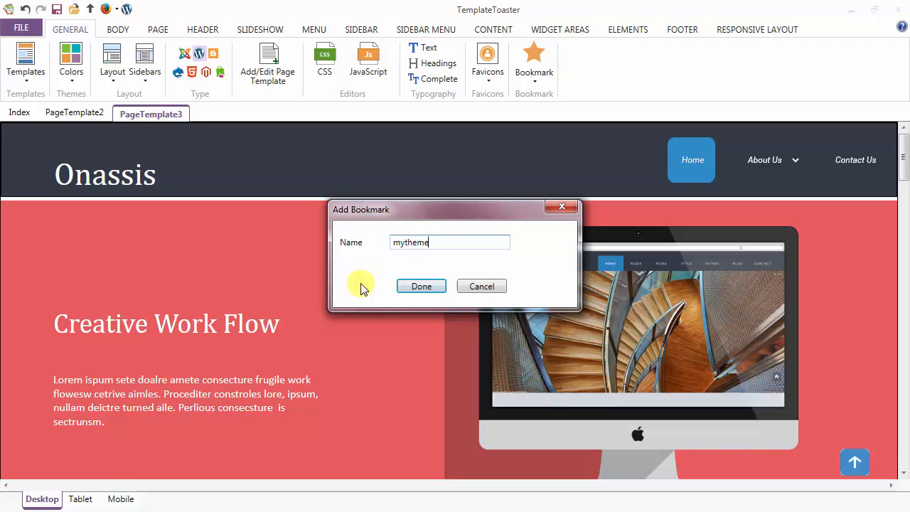
left_click(421, 286)
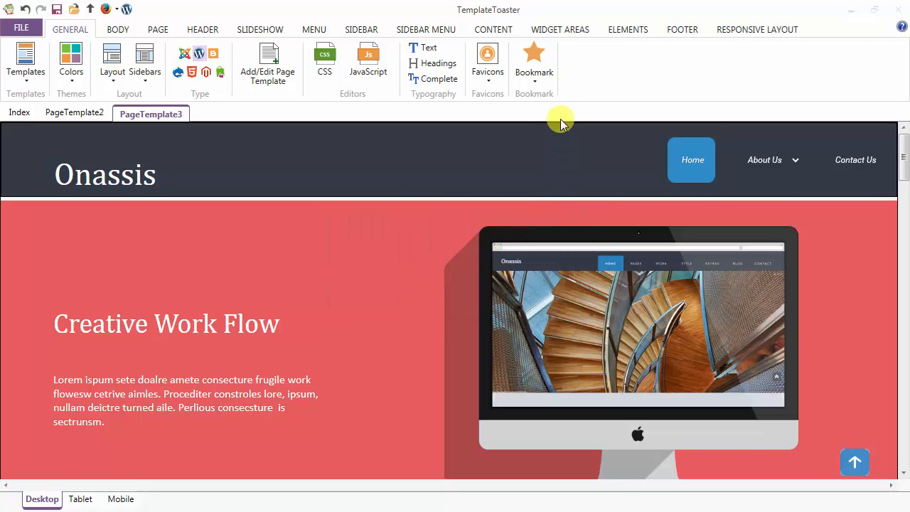
- Load the General design from the Bookmark list
left_click(534, 57)
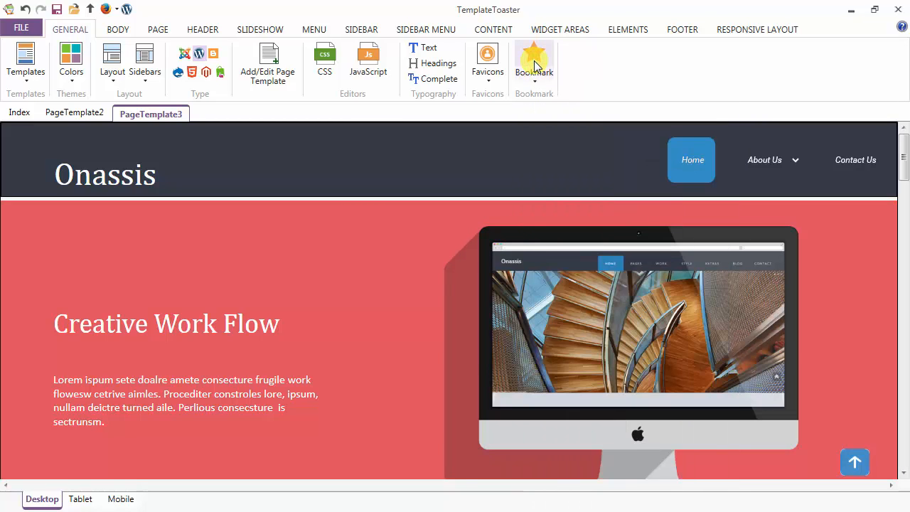
left_click(20, 112)
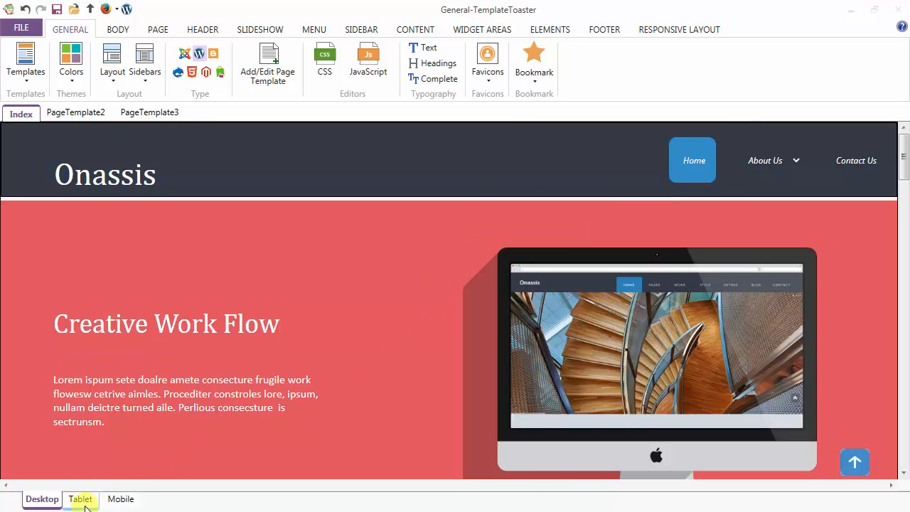
- Preview the Onassis design at tablet size, then at mobile size
left_click(80, 498)
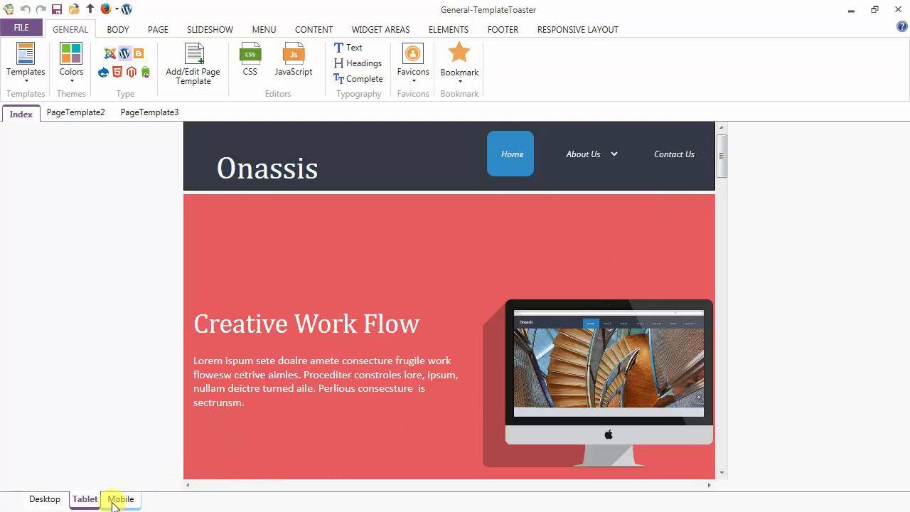
left_click(123, 498)
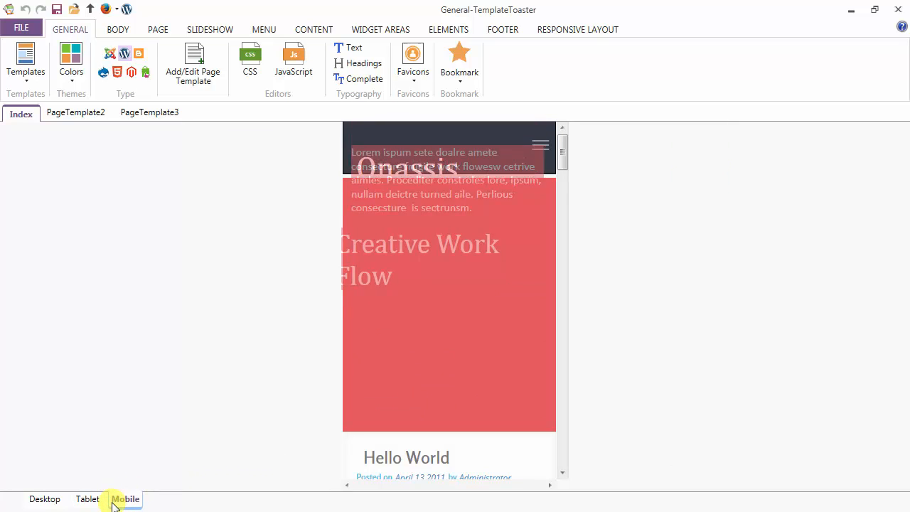
left_click(126, 499)
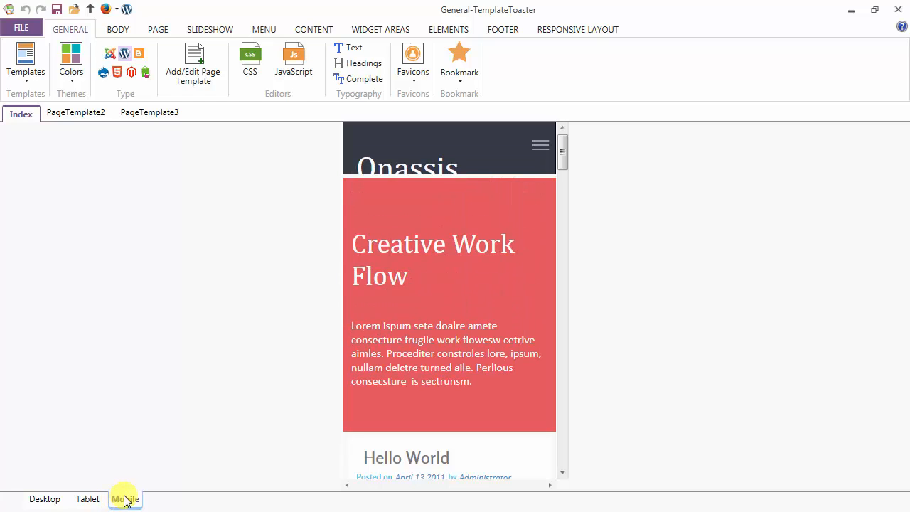
left_click(125, 500)
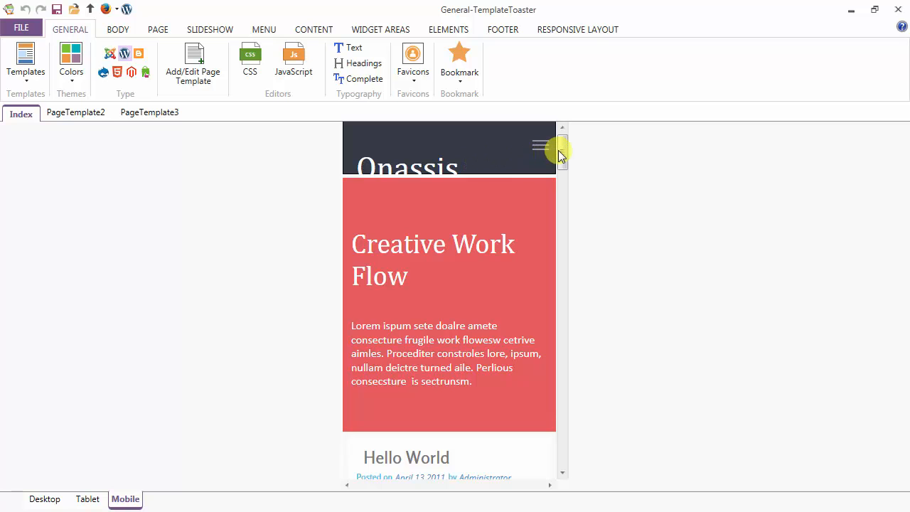
- Scroll through the mobile preview and select the collapsed header menu bar
left_click_drag(562, 149, 562, 235)
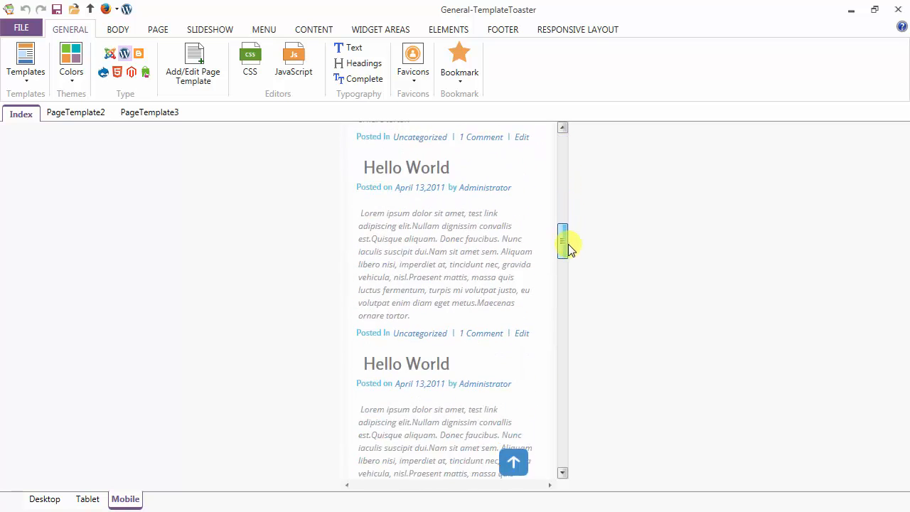
left_click_drag(562, 239, 562, 409)
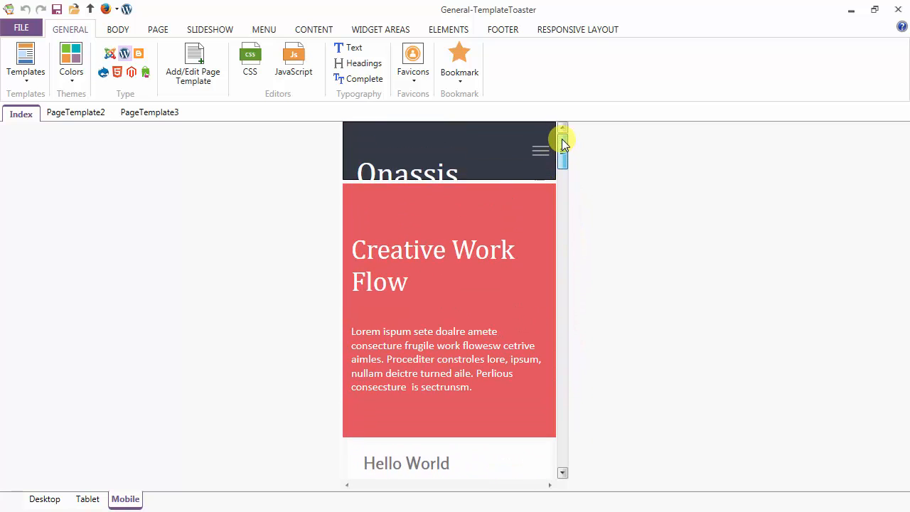
left_click(264, 28)
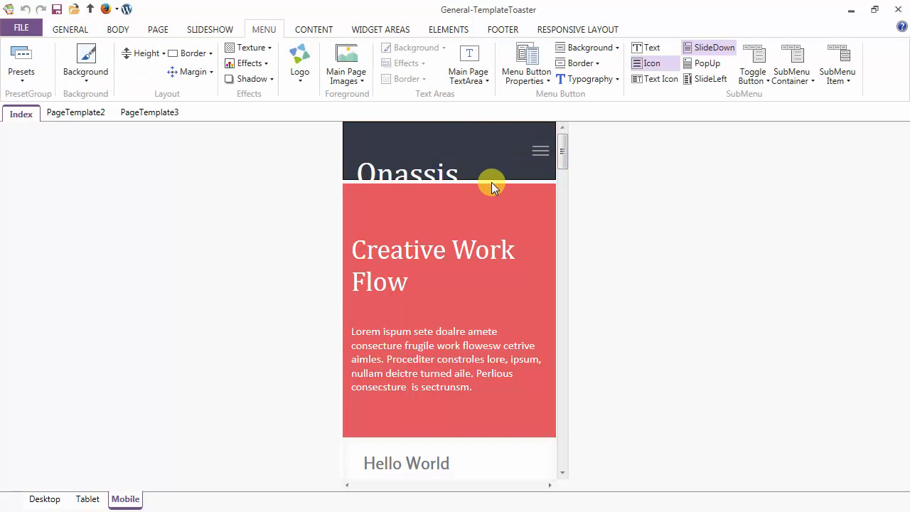
mouse_move(489, 183)
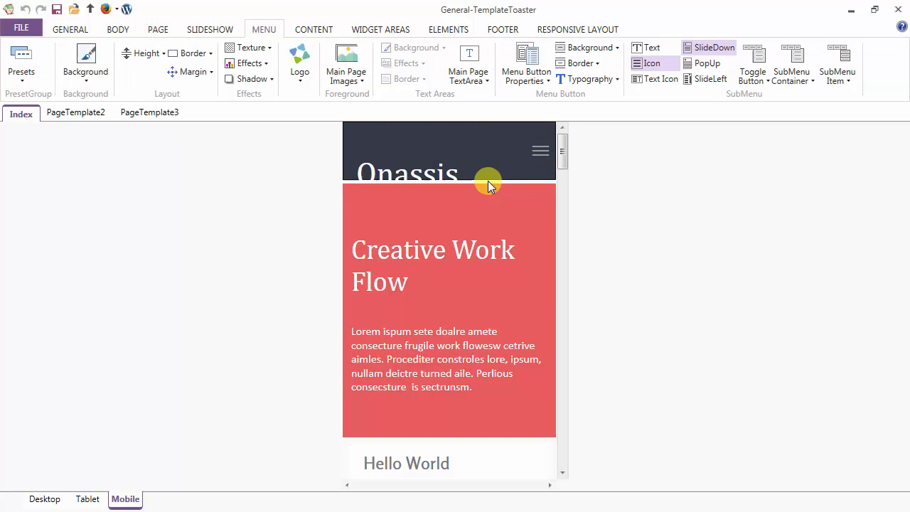
left_click(424, 174)
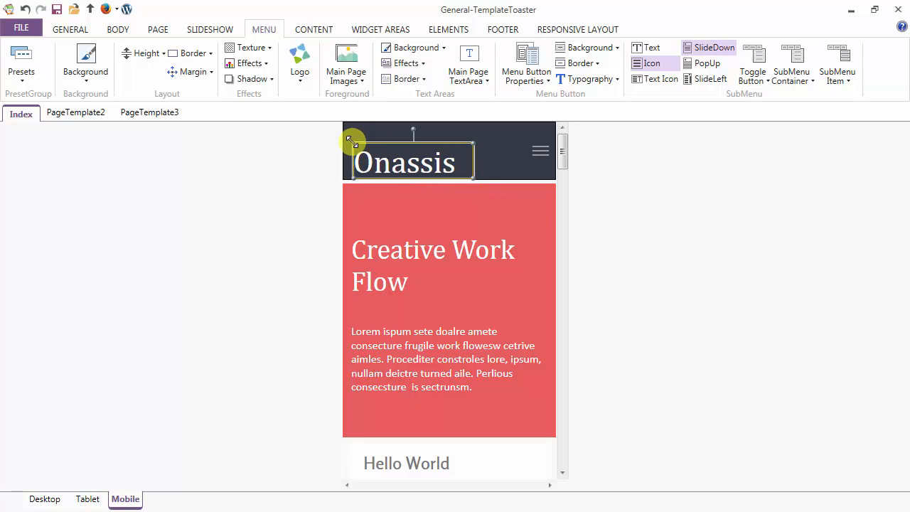
left_click(158, 28)
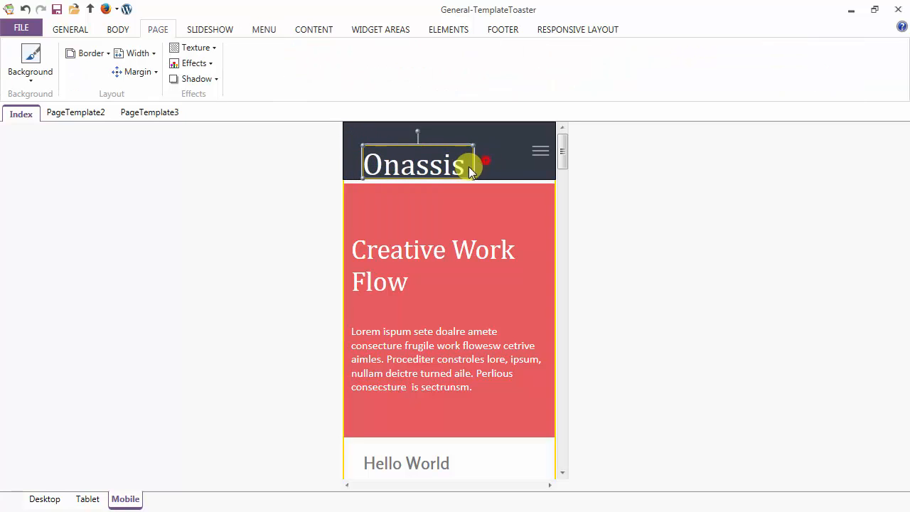
left_click(264, 28)
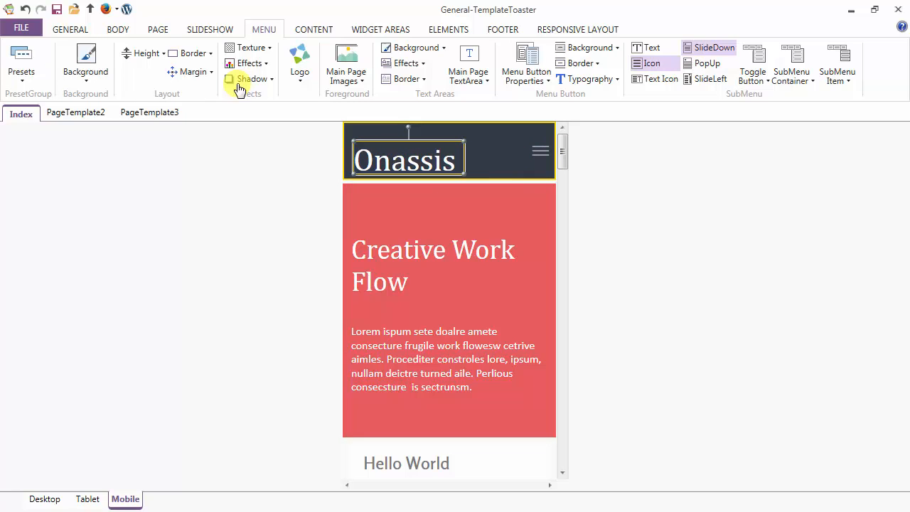
left_click(71, 29)
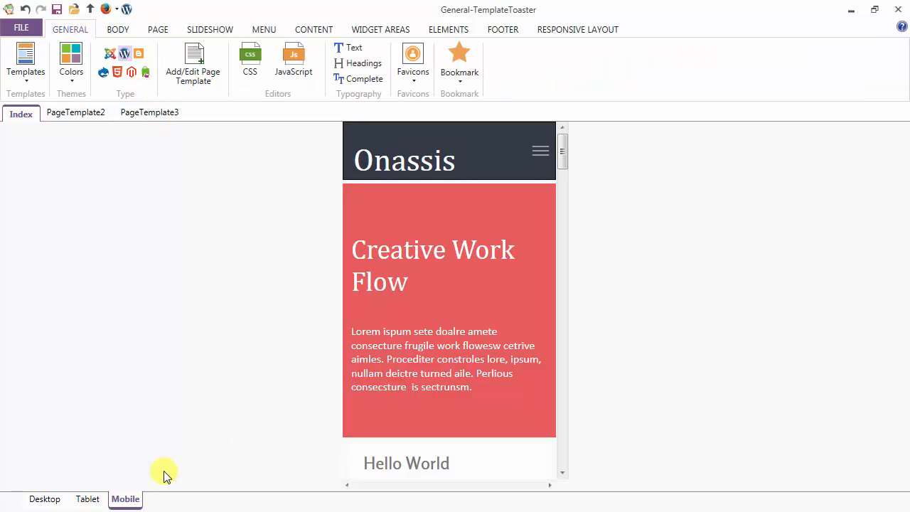
- Return to the desktop preview and reload the bookmarked Onassis design
left_click(43, 498)
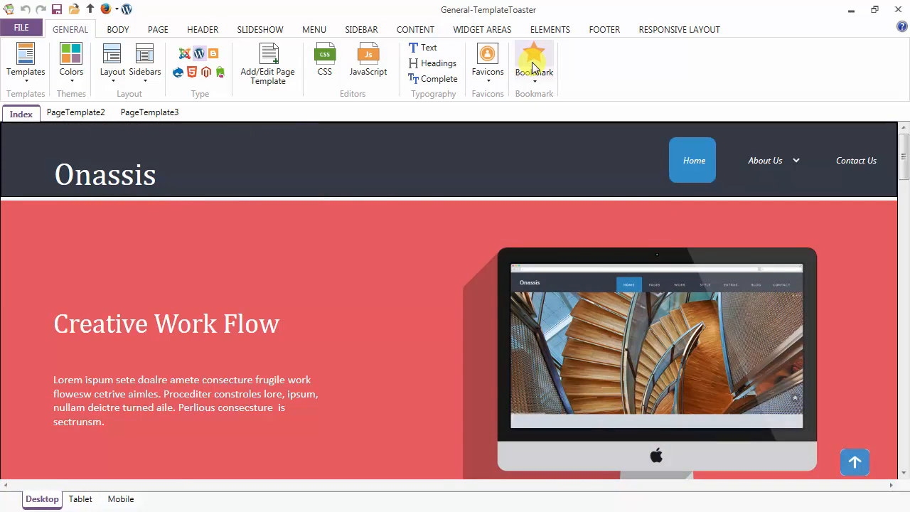
left_click(149, 113)
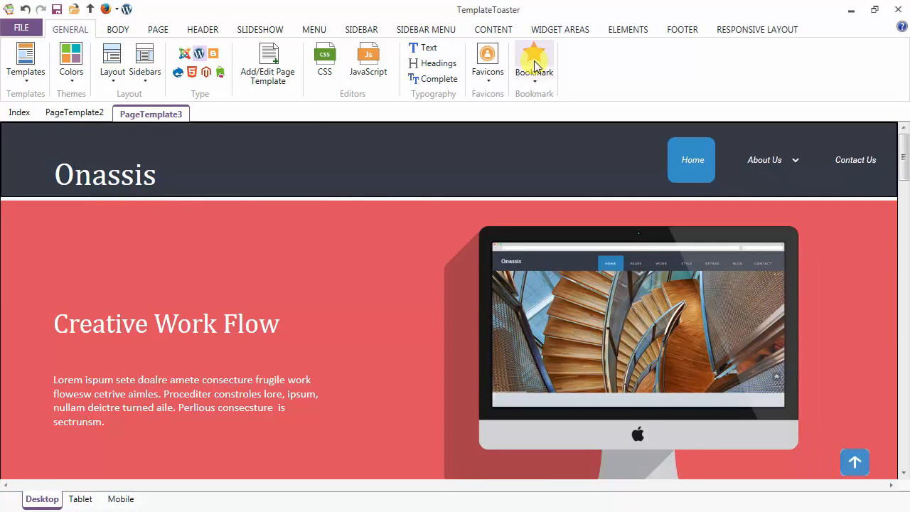